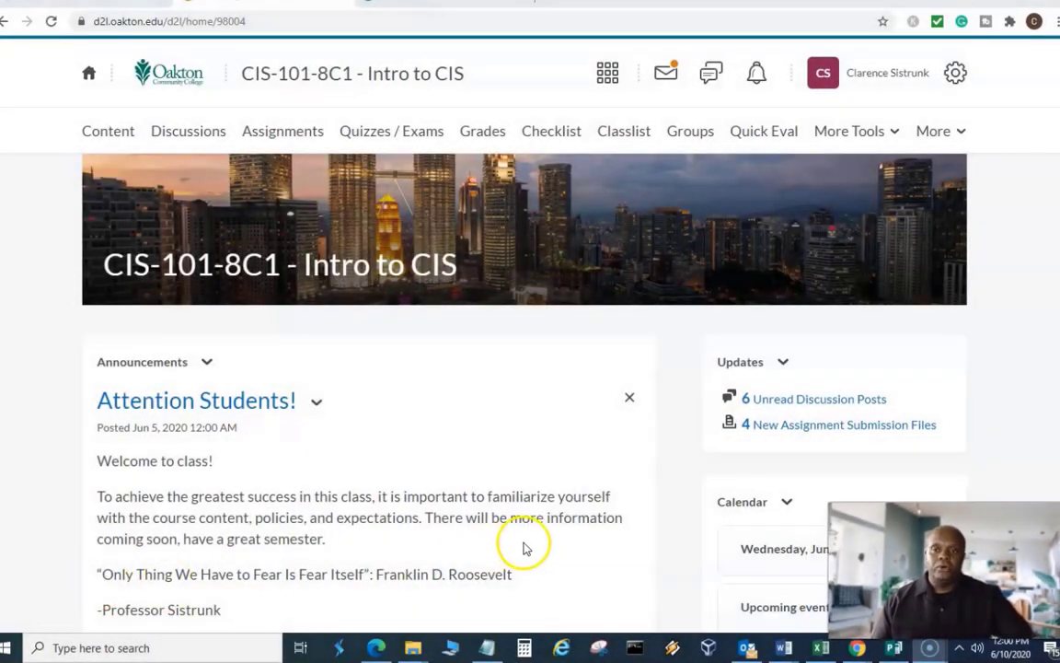
mouse_move(529, 550)
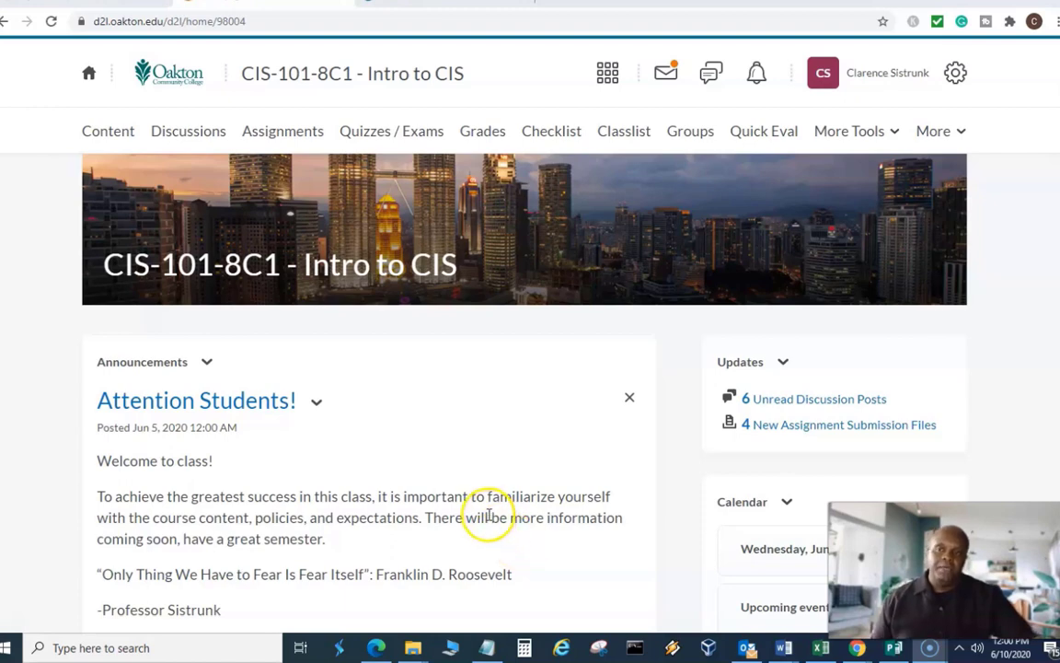
mouse_move(497, 518)
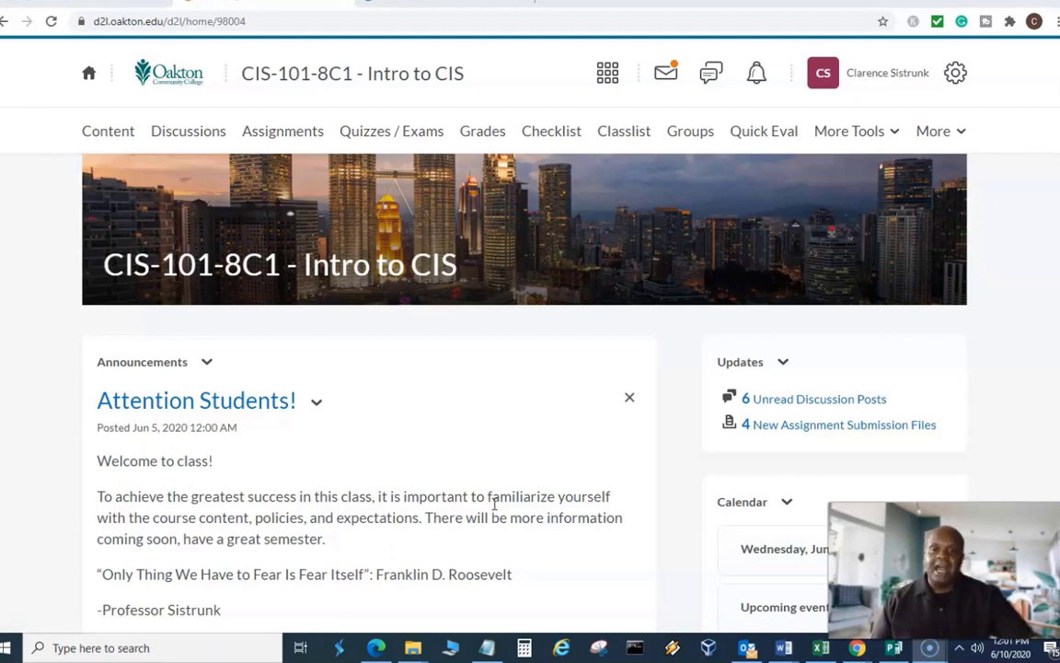
mouse_move(515, 470)
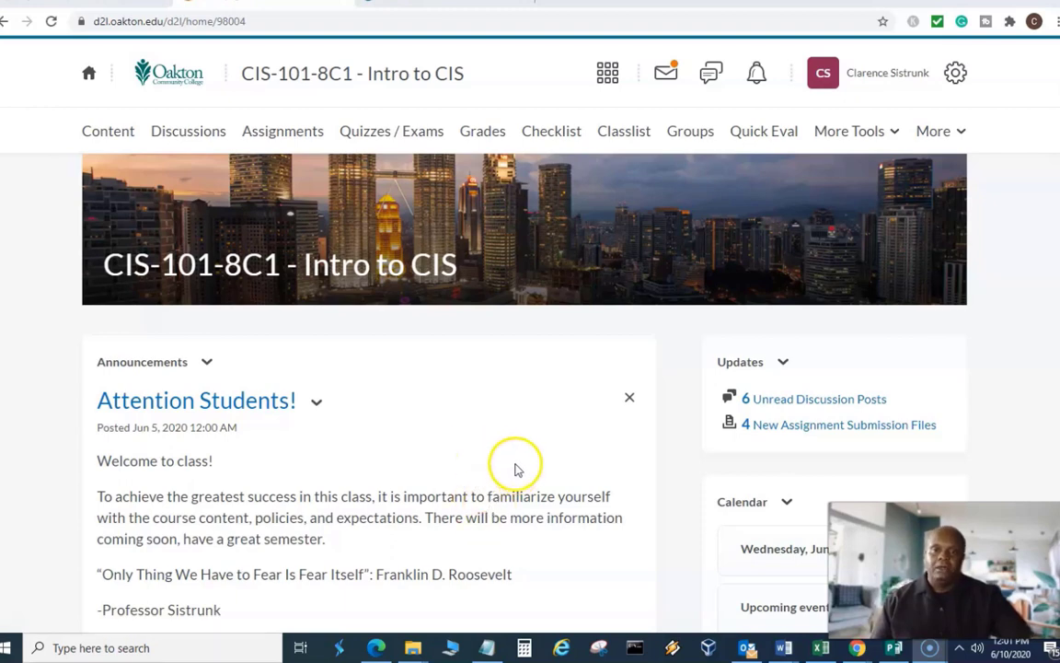
mouse_move(504, 437)
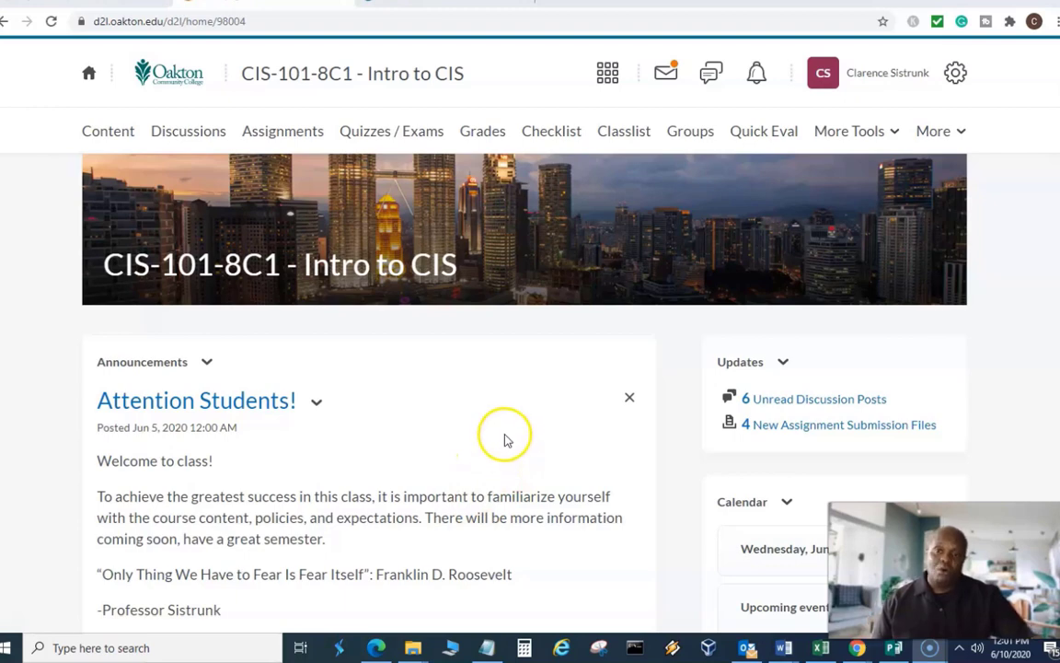
mouse_move(492, 442)
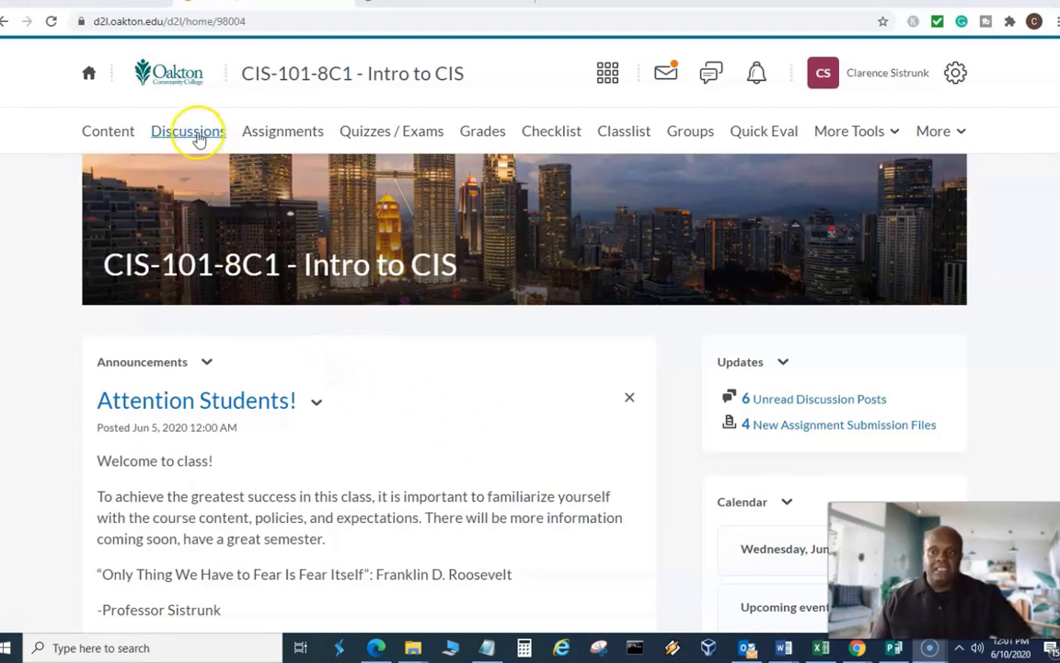
mouse_move(188, 131)
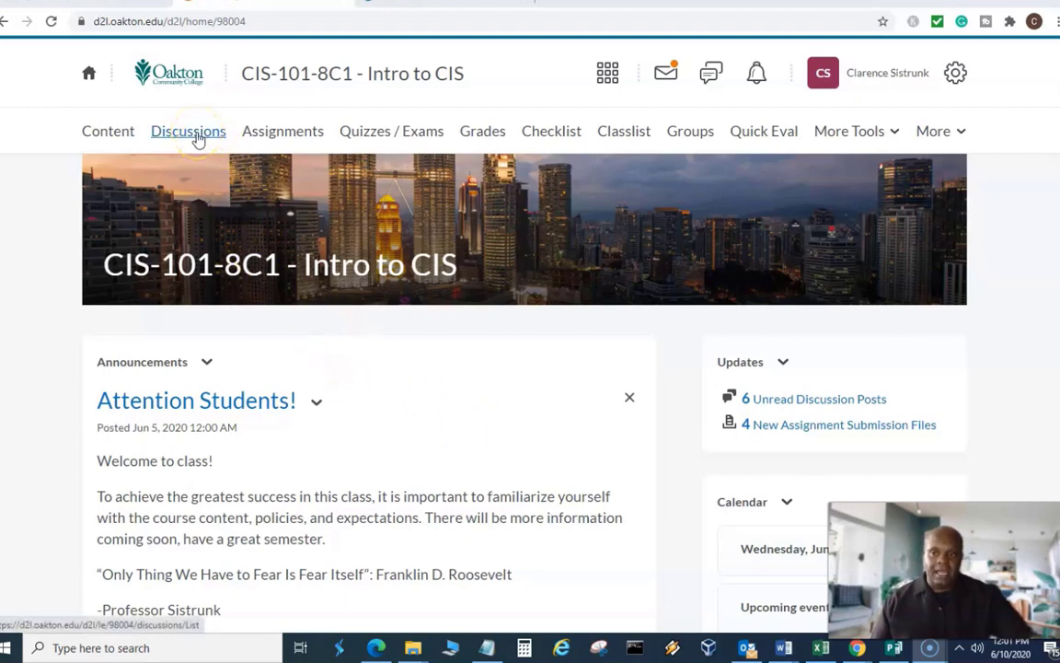
Open Discussions and scroll past the posting rules to the Week 1 Ice Breaker topic
click(188, 131)
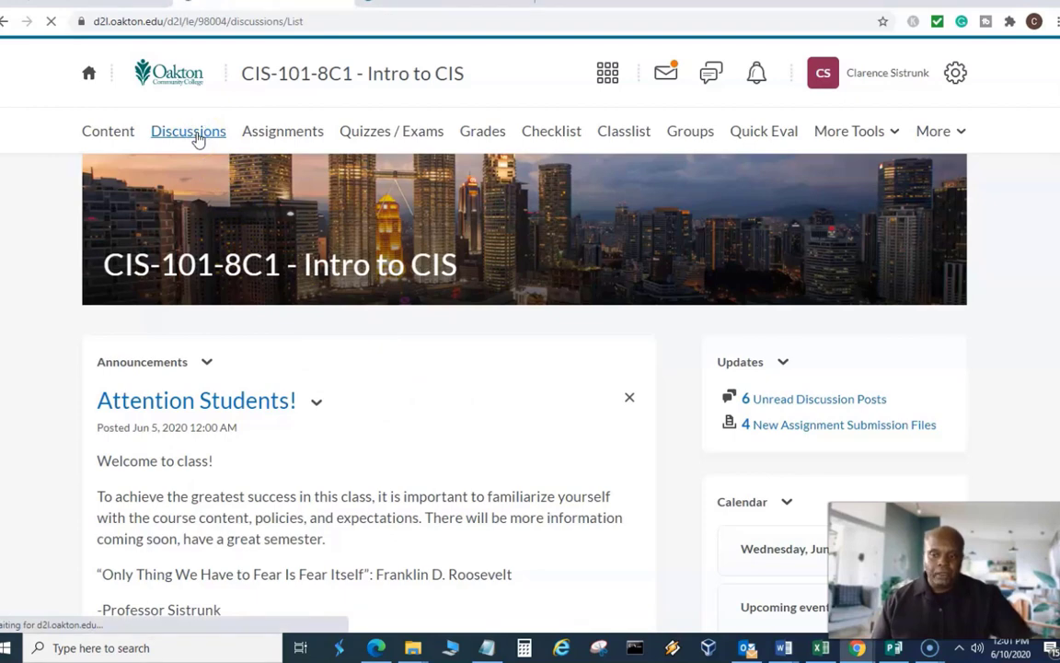
click(188, 131)
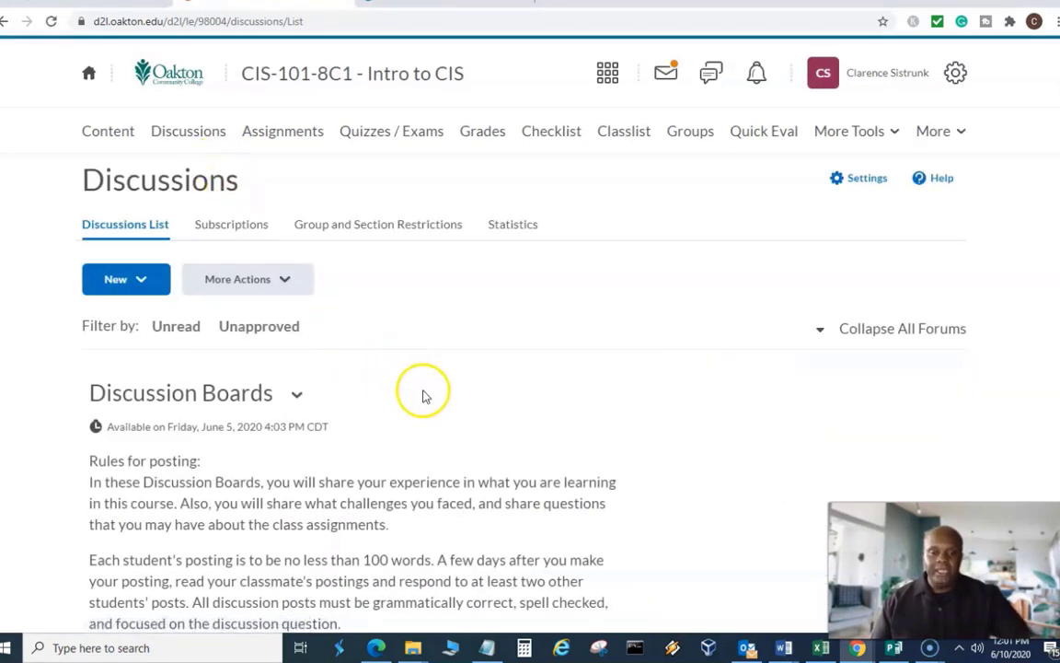
mouse_move(425, 395)
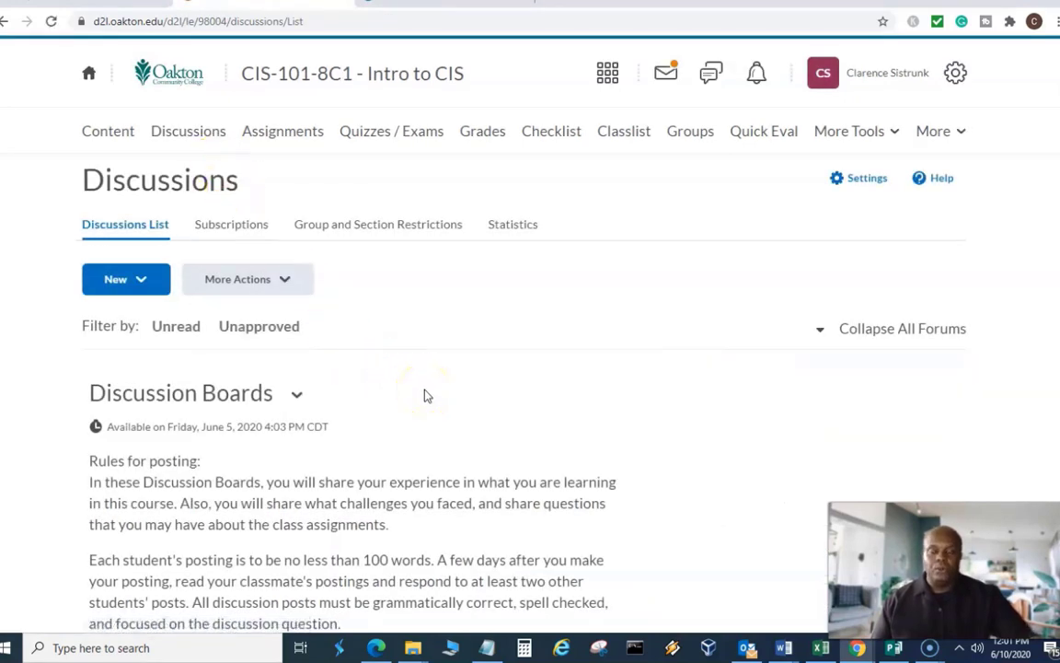
scroll(down, 3)
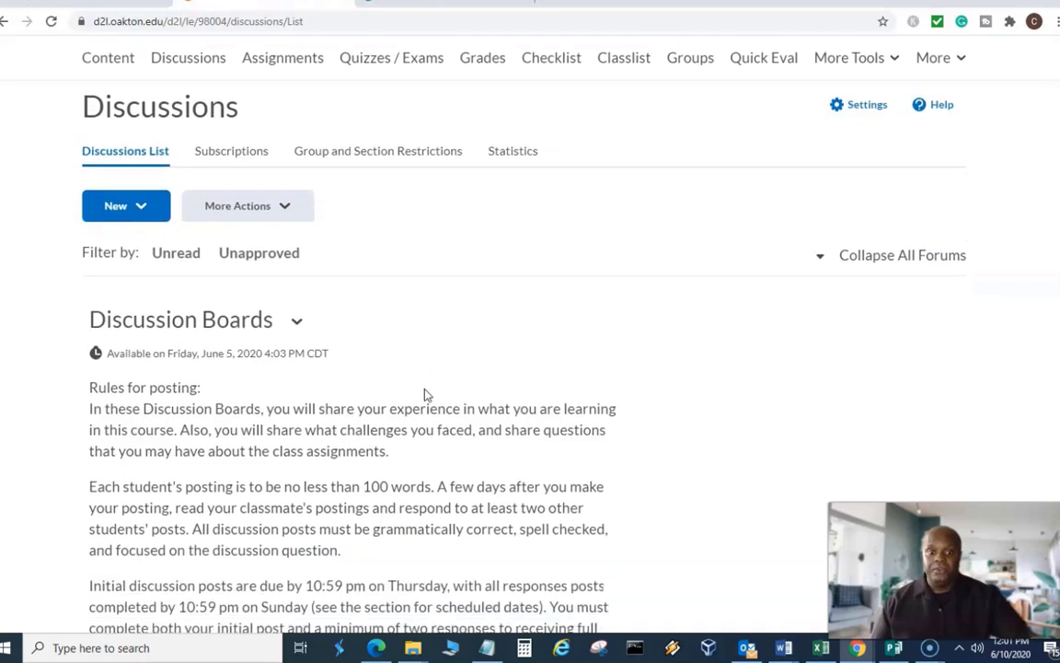
scroll(down, 3)
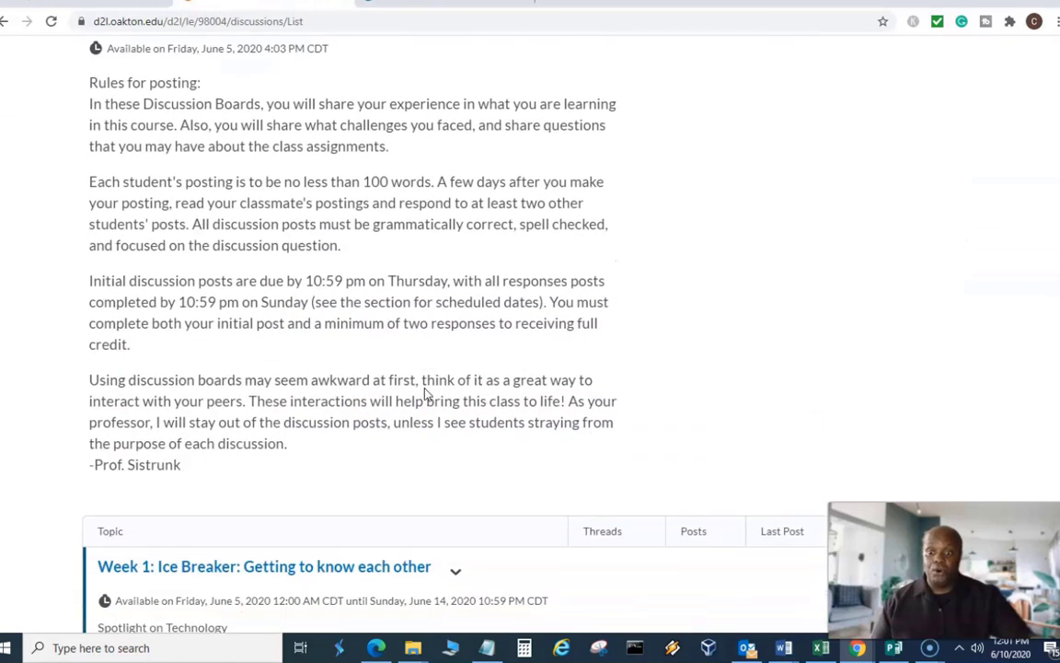
scroll(down, 3)
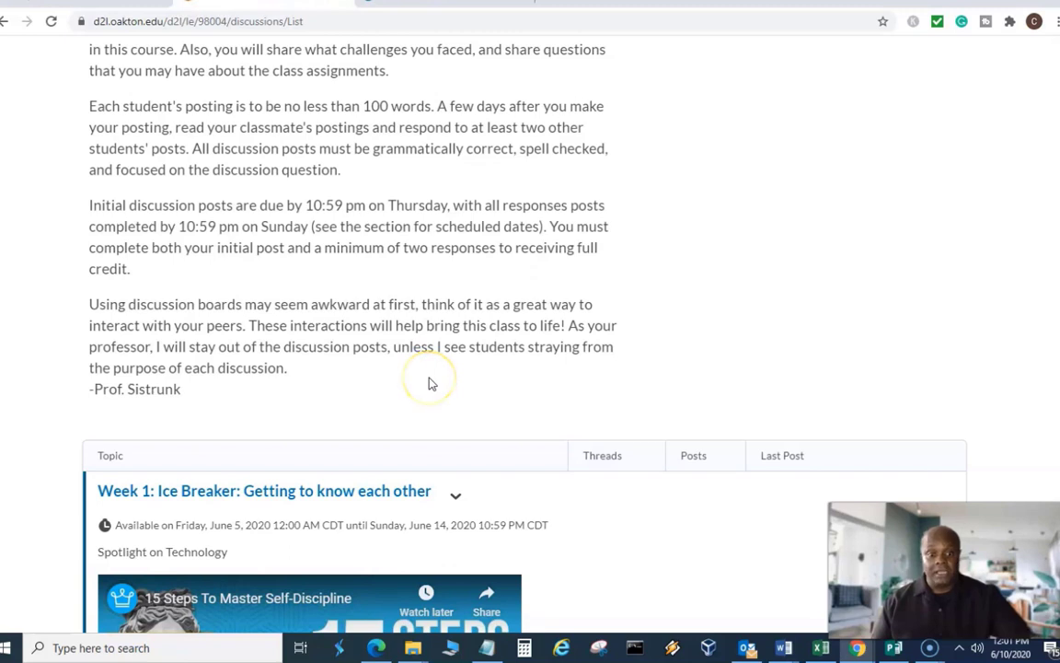
scroll(down, 3)
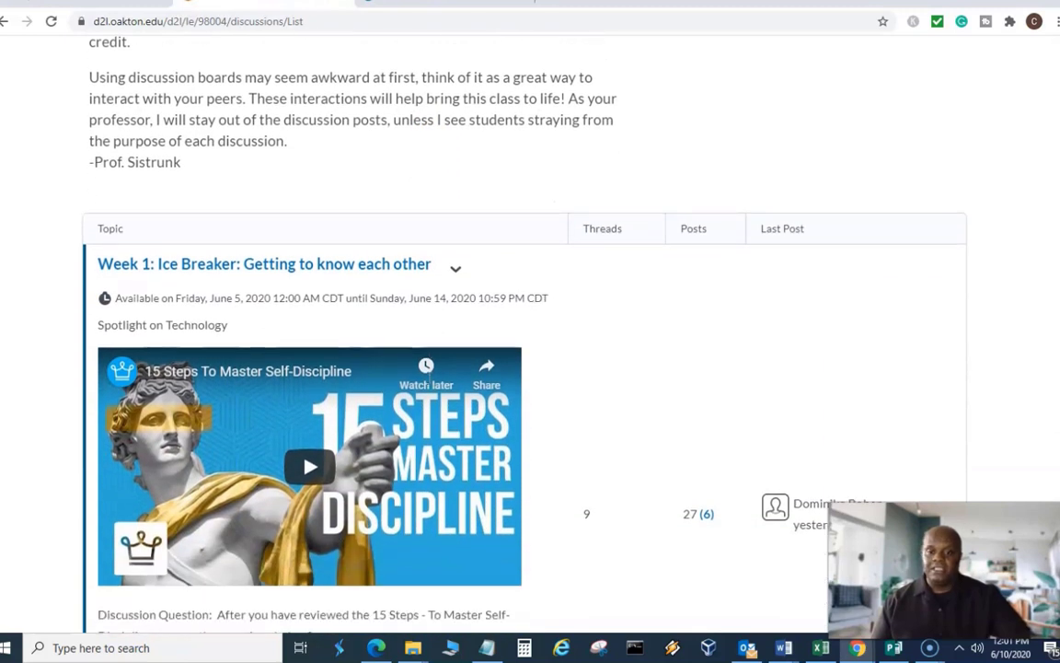
scroll(down, 3)
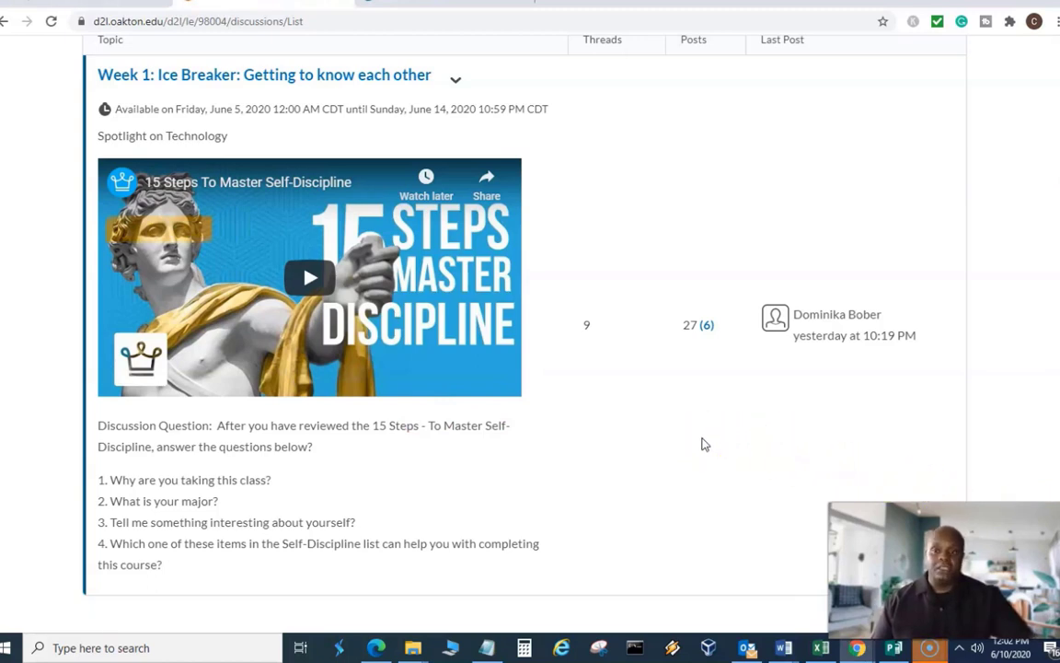
mouse_move(658, 517)
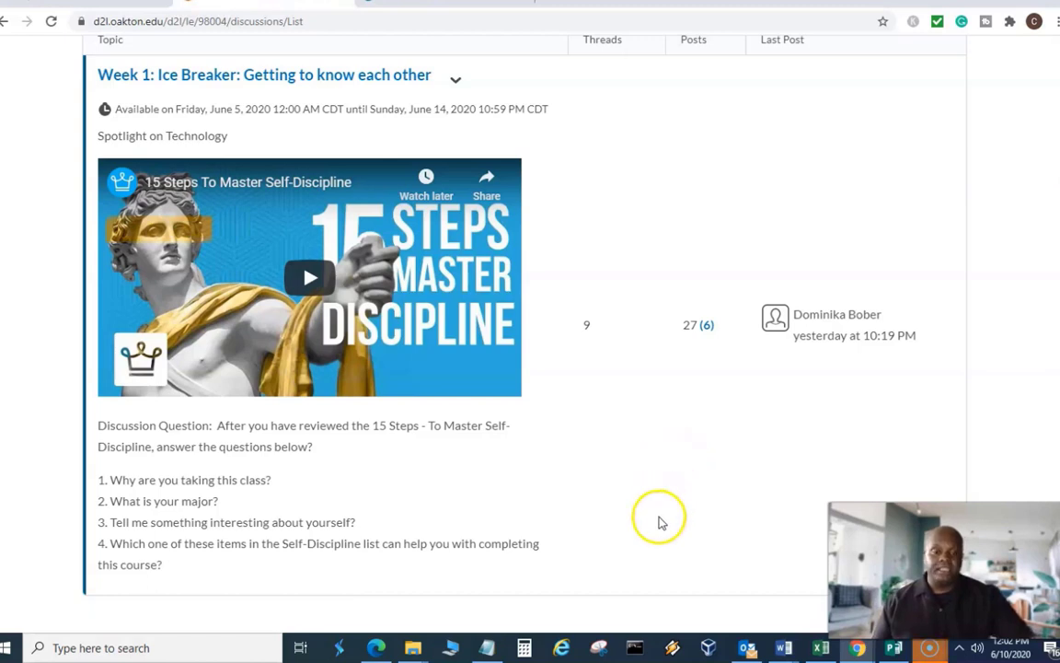
mouse_move(659, 520)
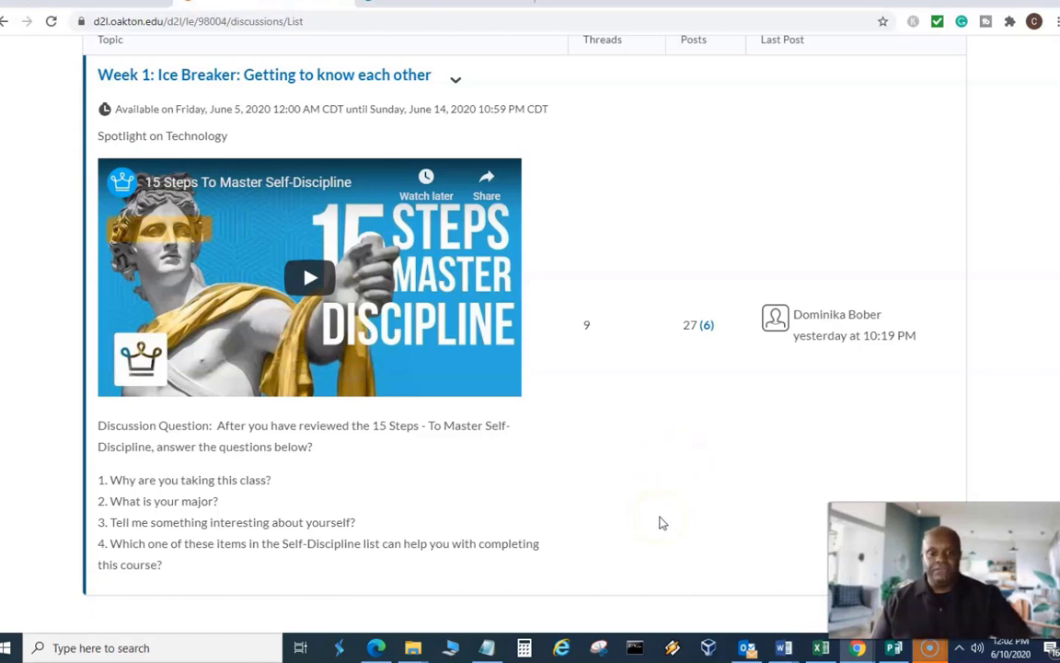
mouse_move(664, 504)
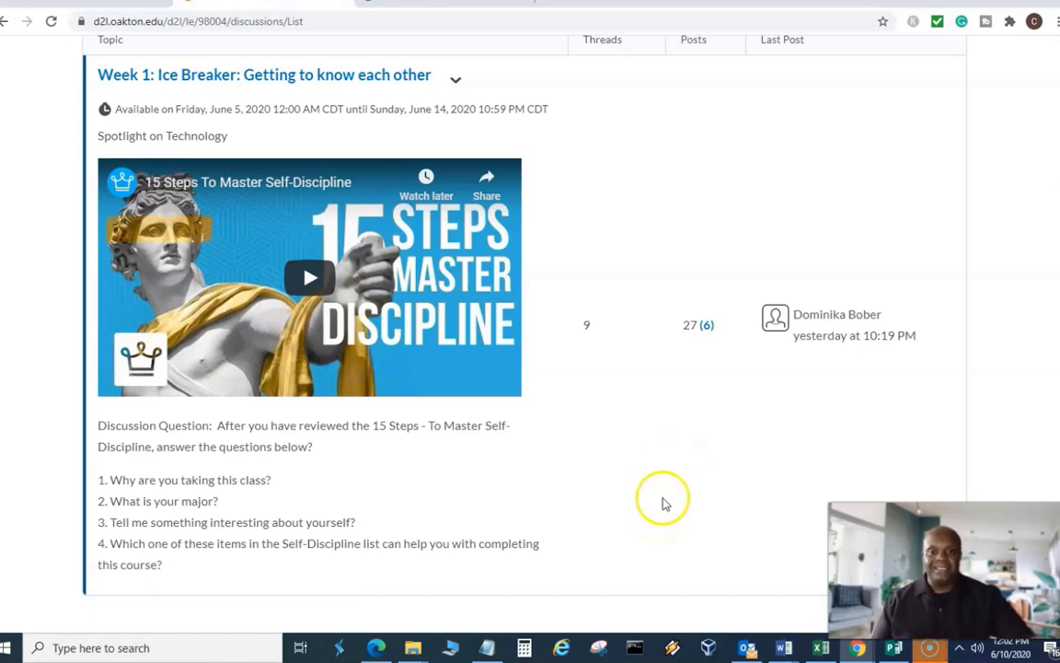
mouse_move(665, 503)
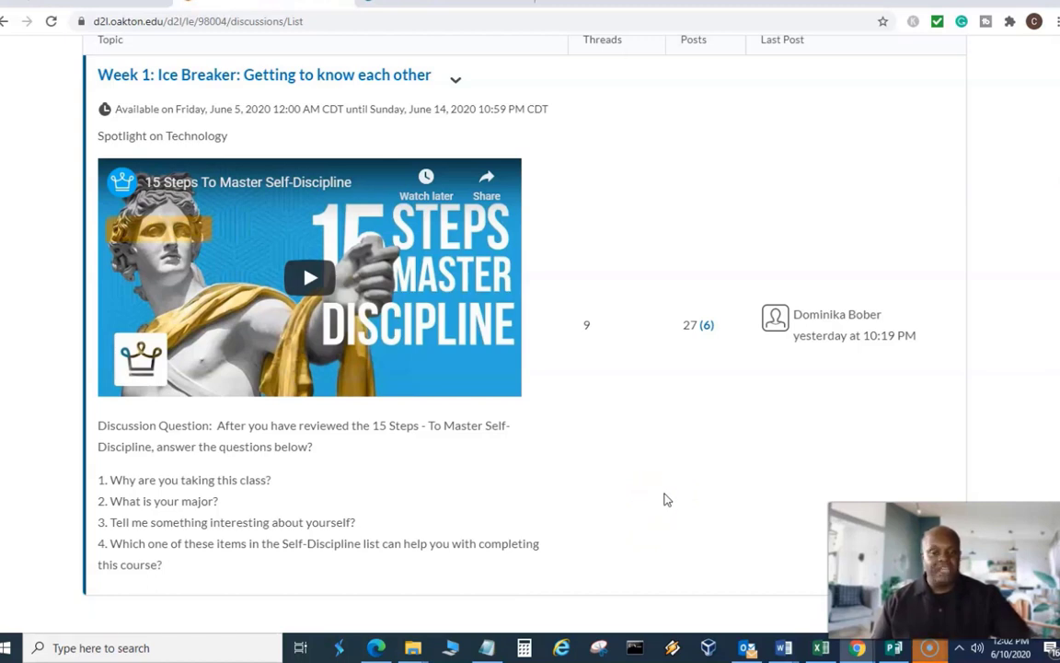
mouse_move(433, 477)
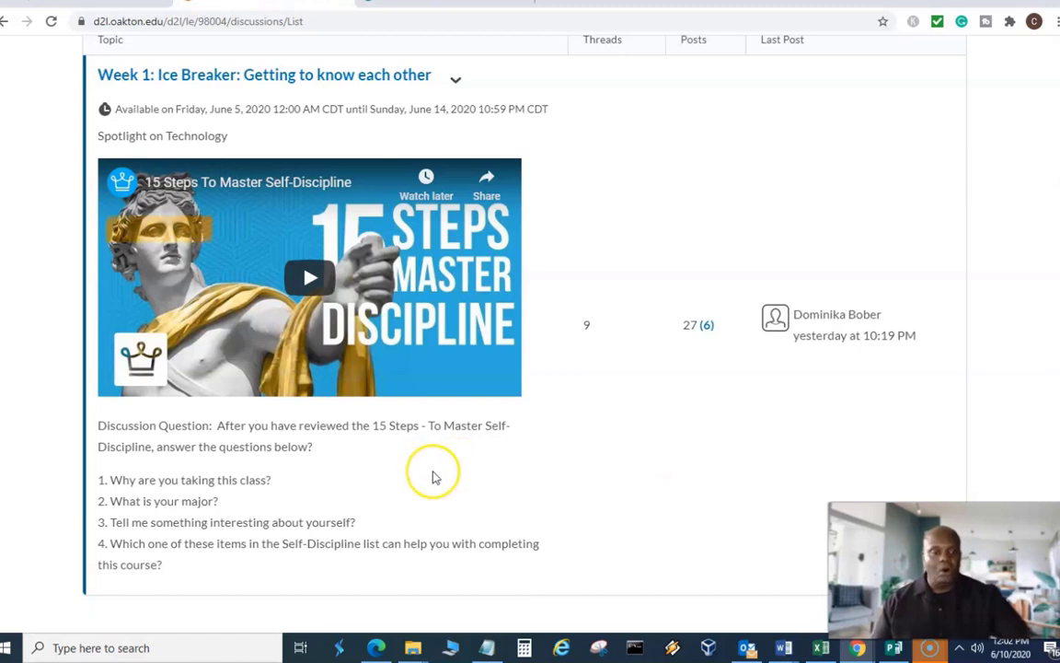
mouse_move(436, 477)
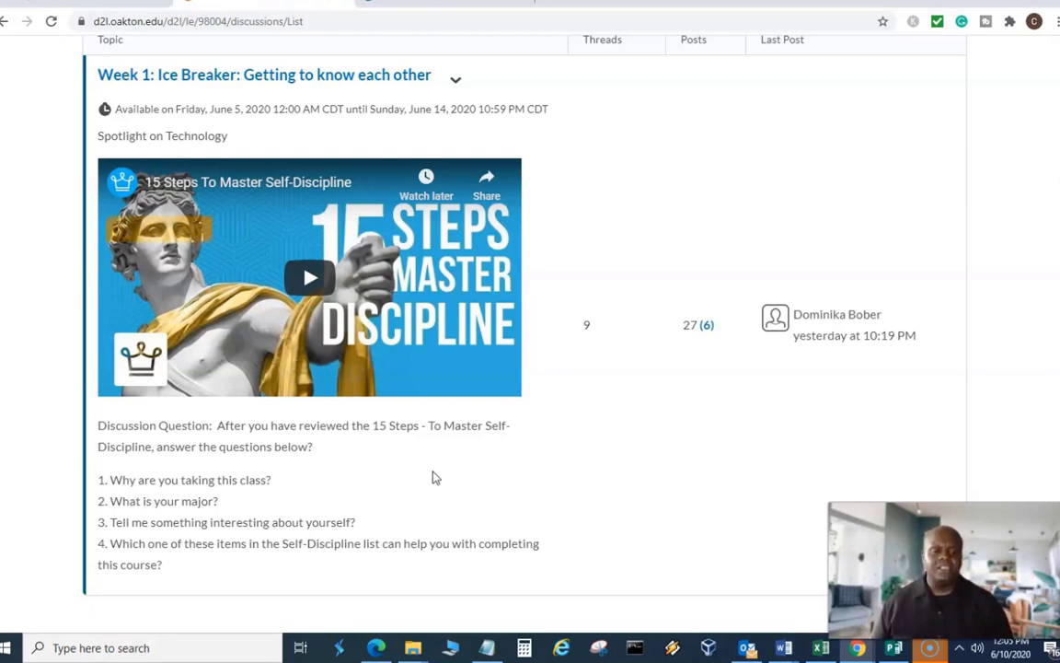
mouse_move(433, 459)
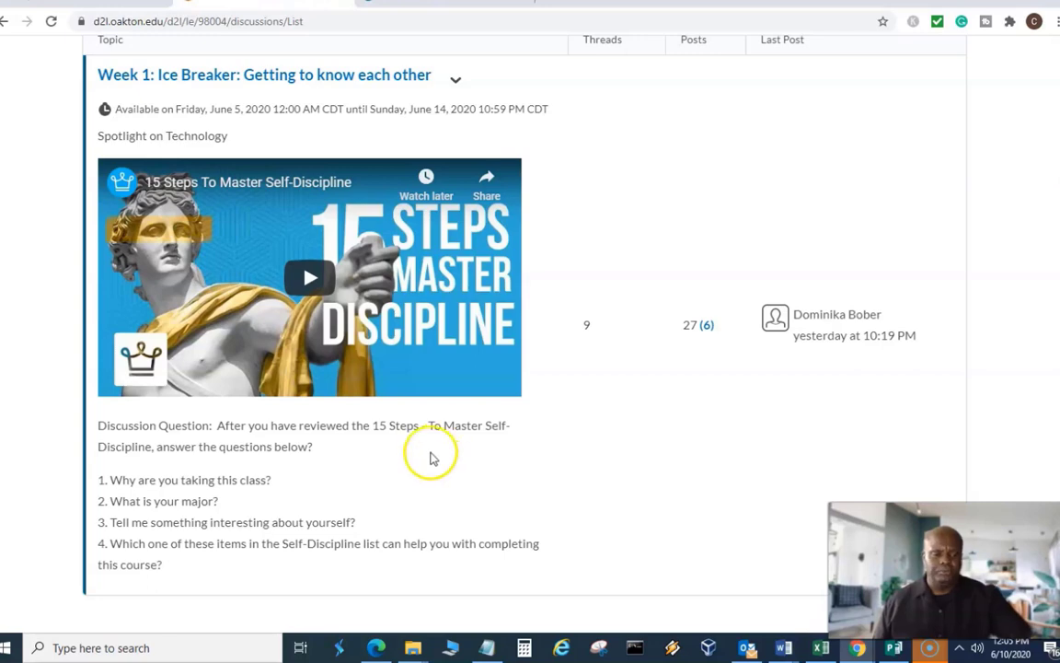
scroll(up, 3)
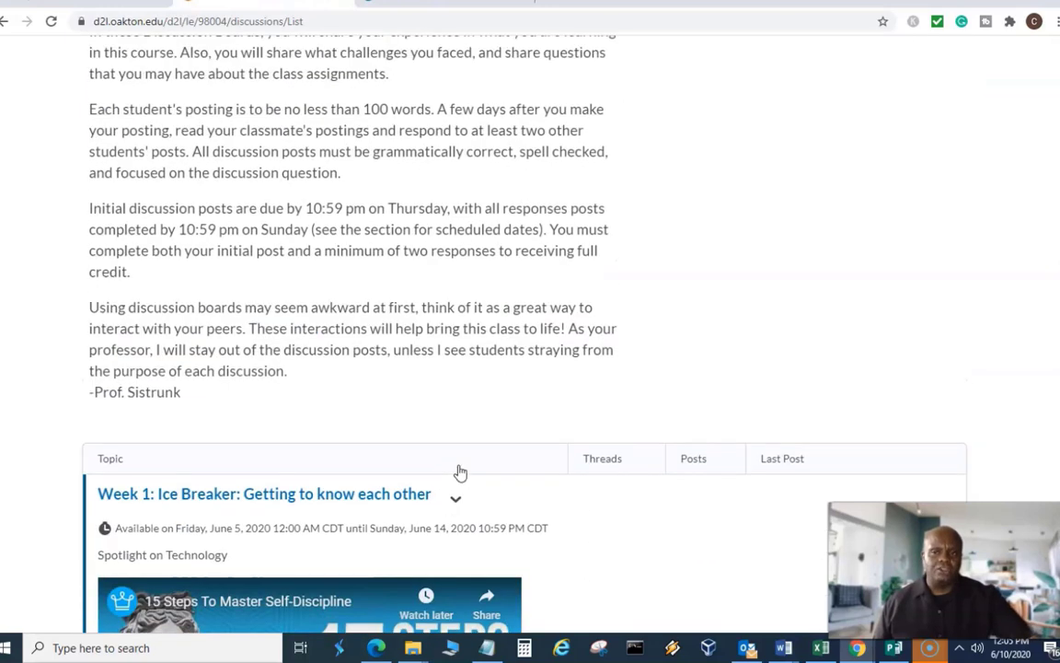
scroll(up, 3)
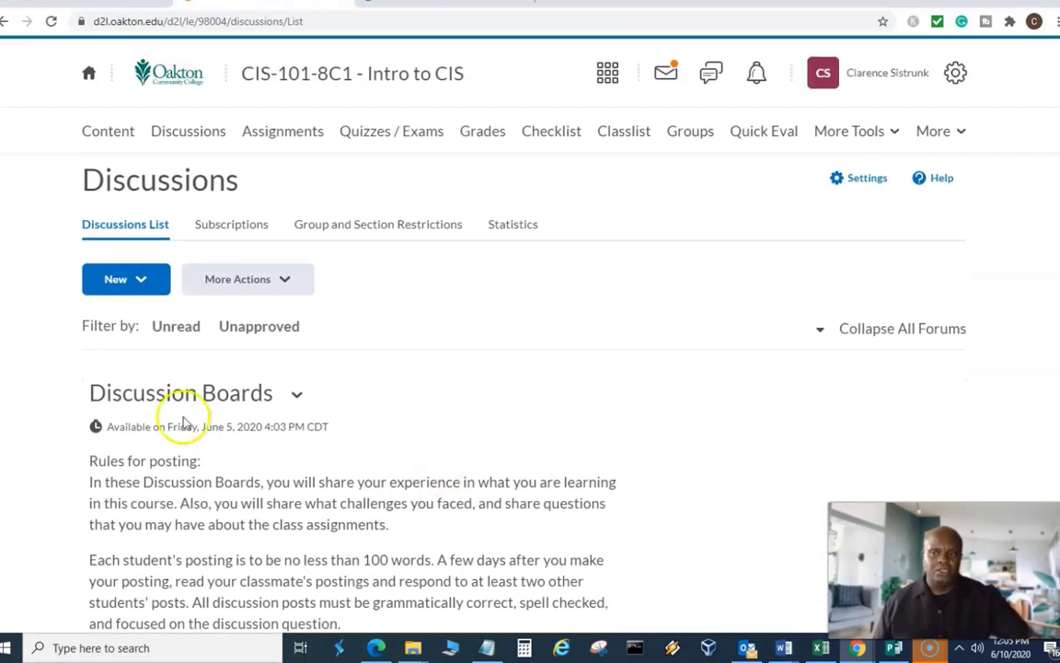
click(108, 130)
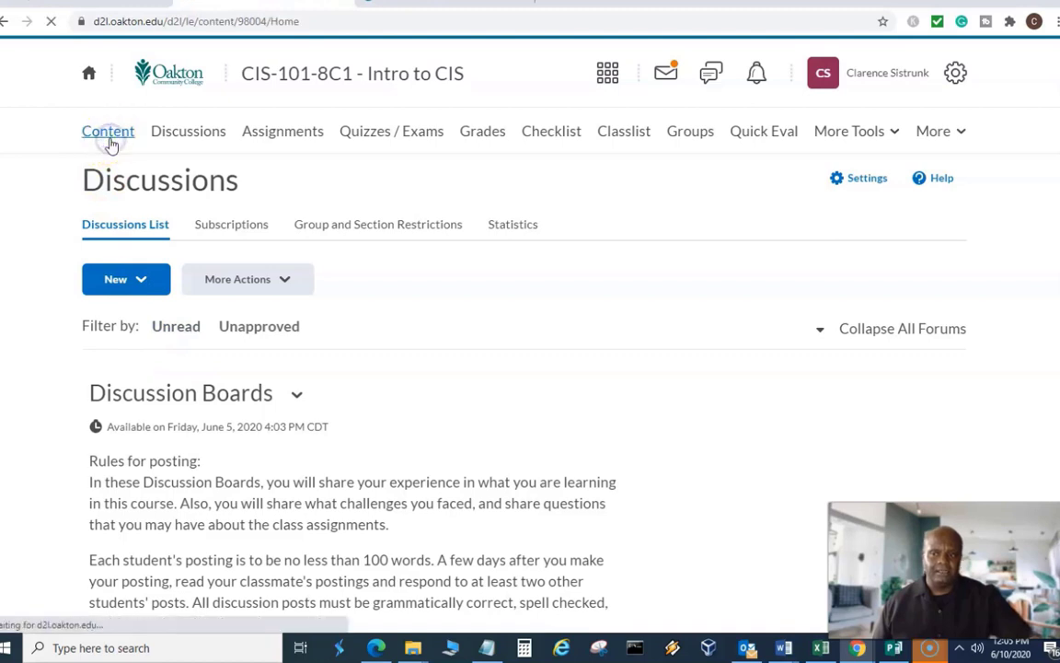
click(108, 131)
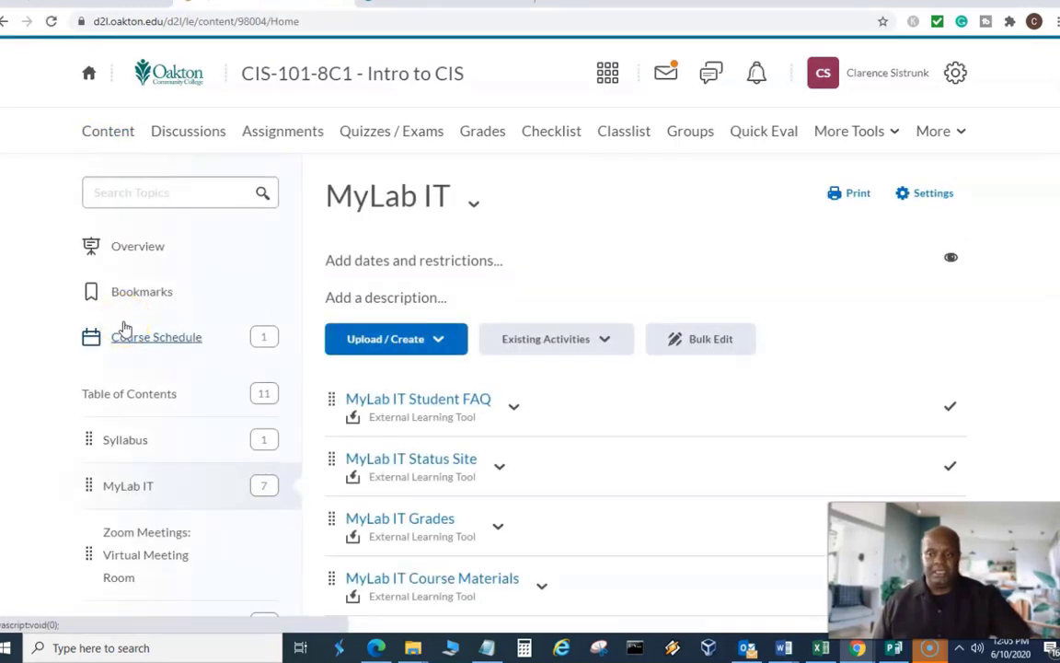
scroll(down, 3)
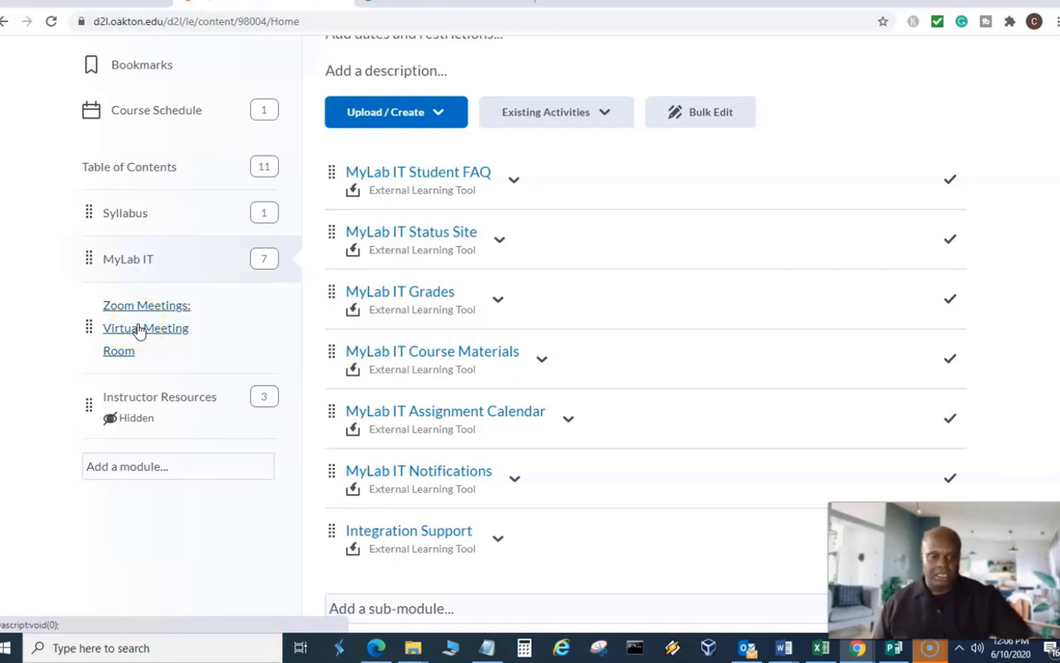
mouse_move(135, 350)
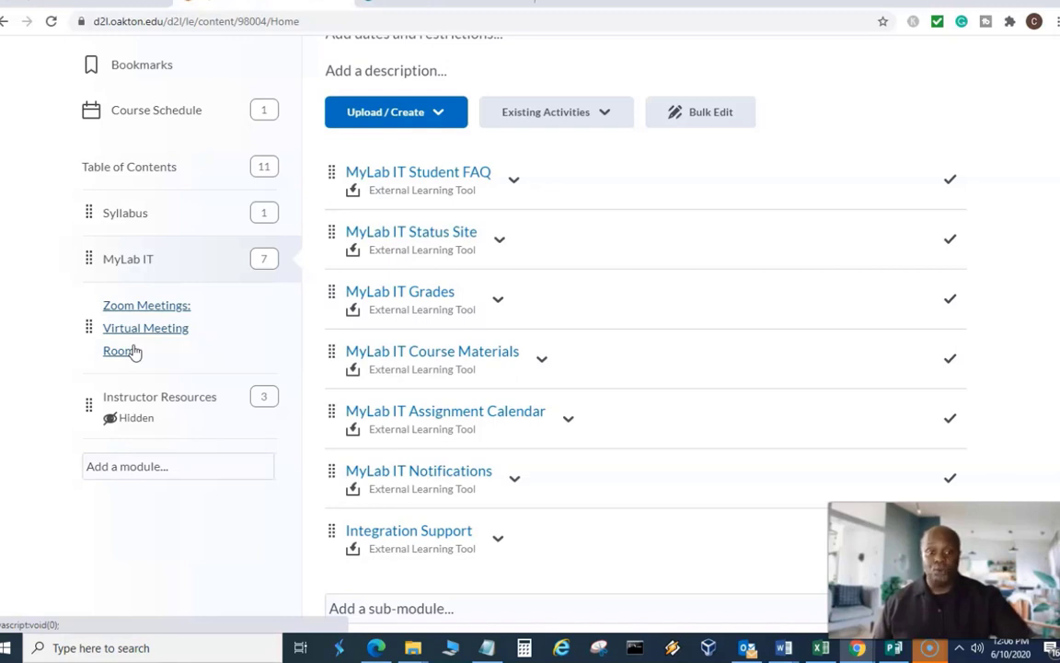
mouse_move(168, 354)
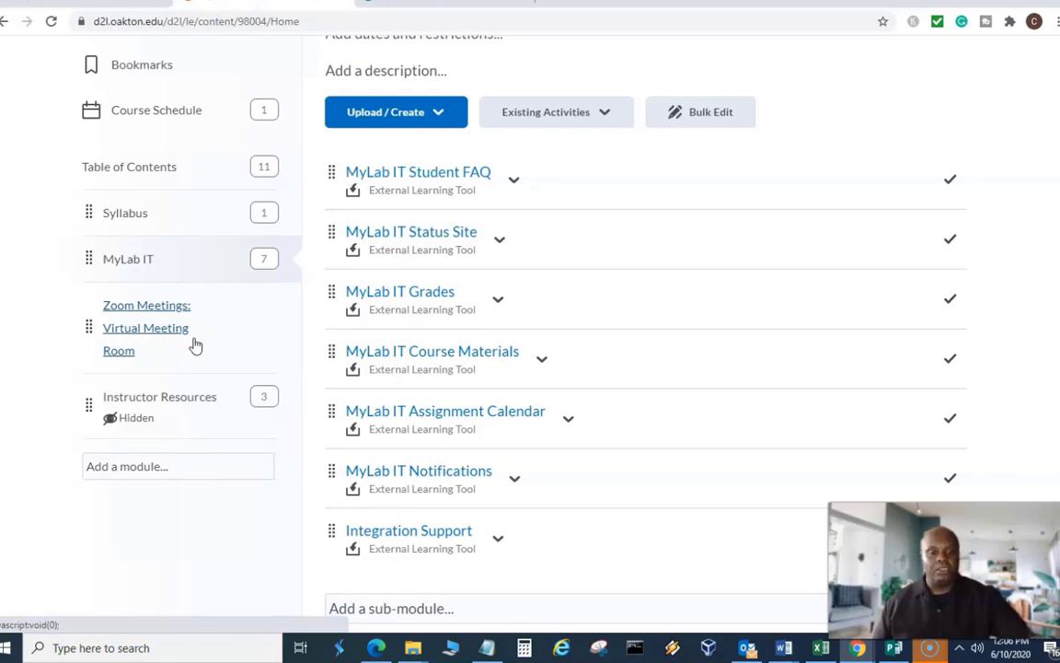
mouse_move(197, 369)
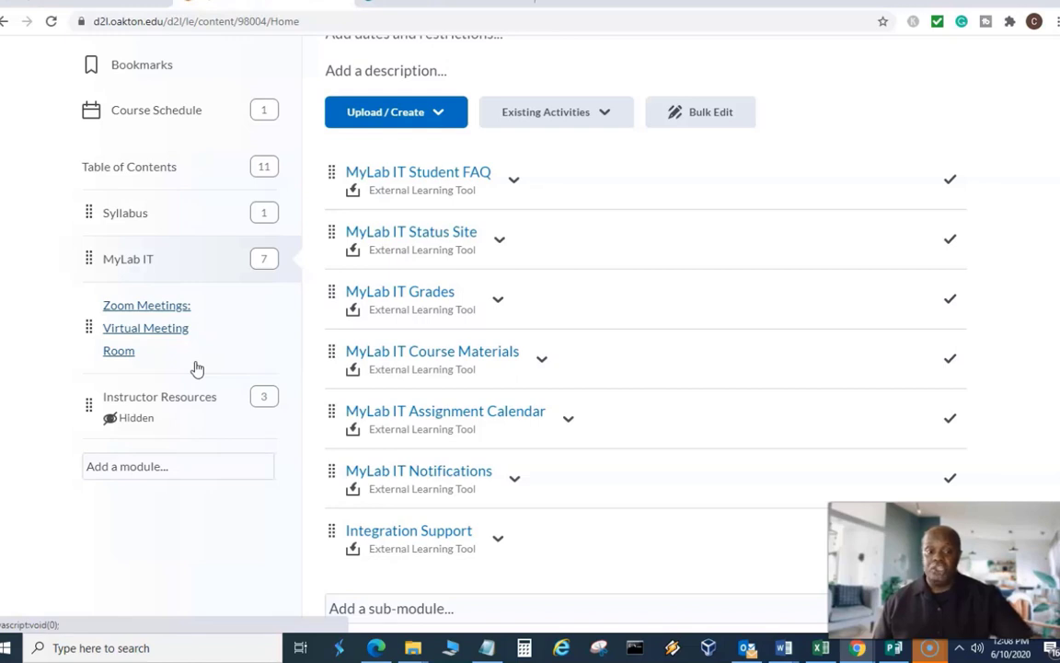
mouse_move(234, 272)
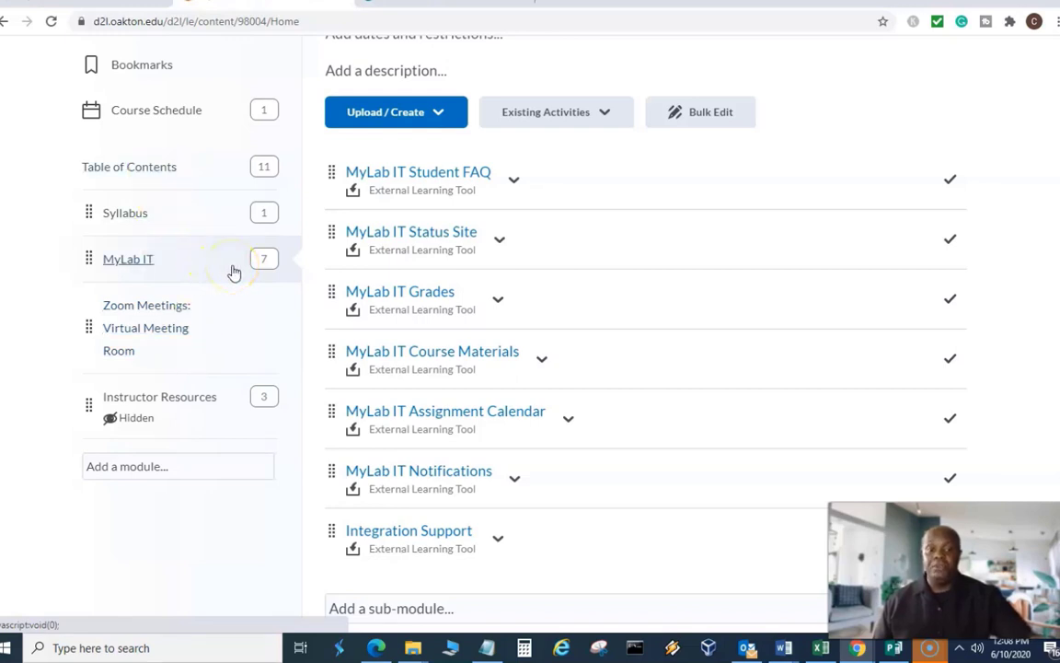
mouse_move(235, 271)
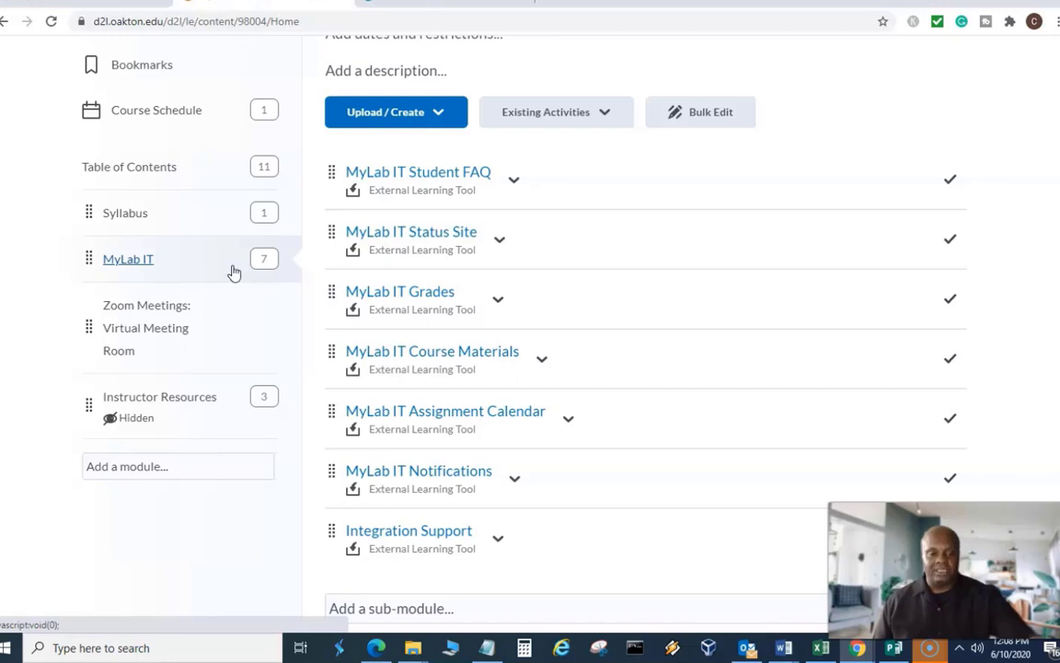
mouse_move(236, 293)
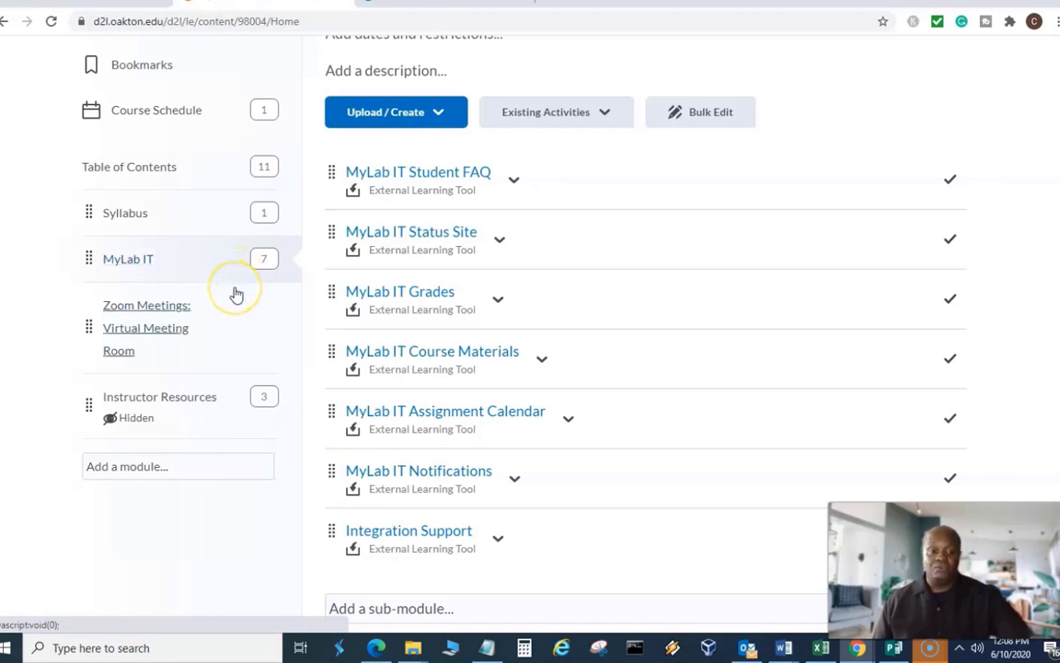
mouse_move(236, 292)
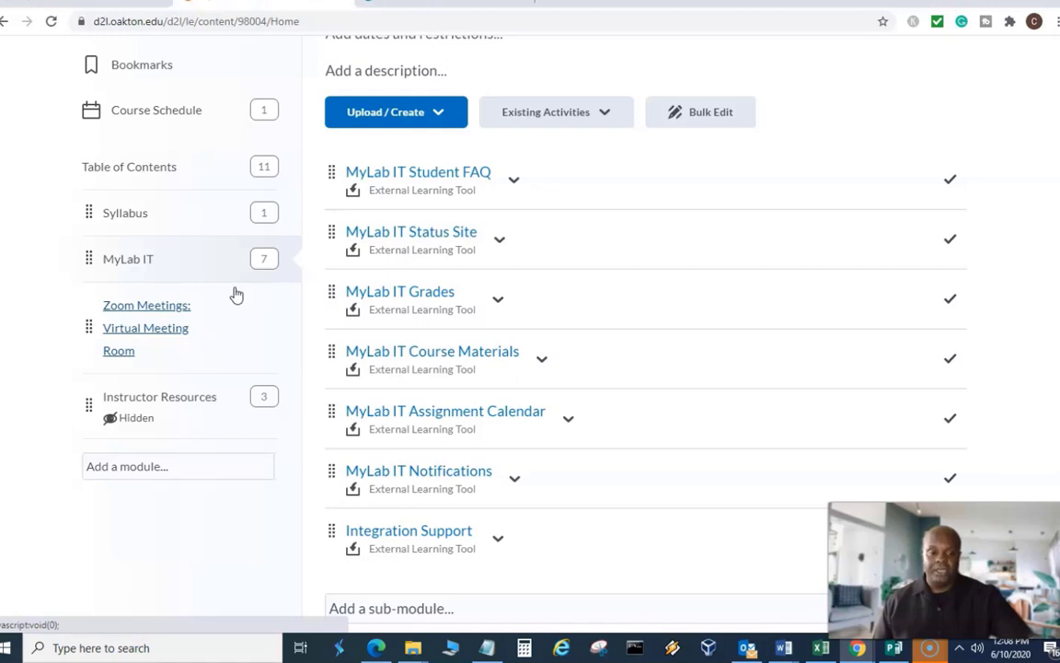
mouse_move(304, 363)
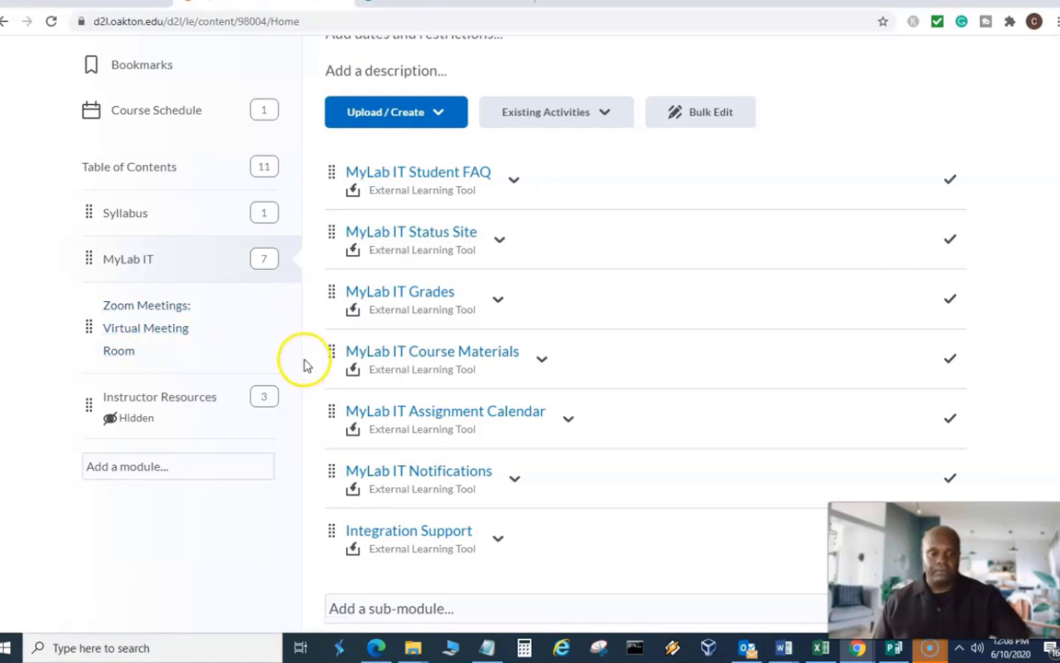
scroll(up, 3)
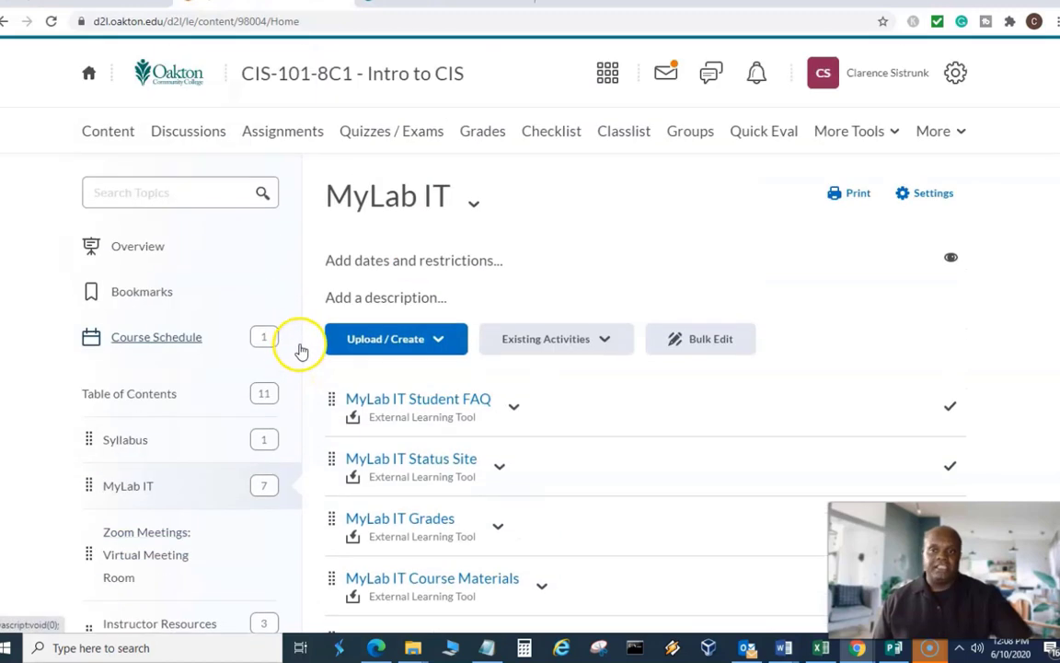
mouse_move(244, 163)
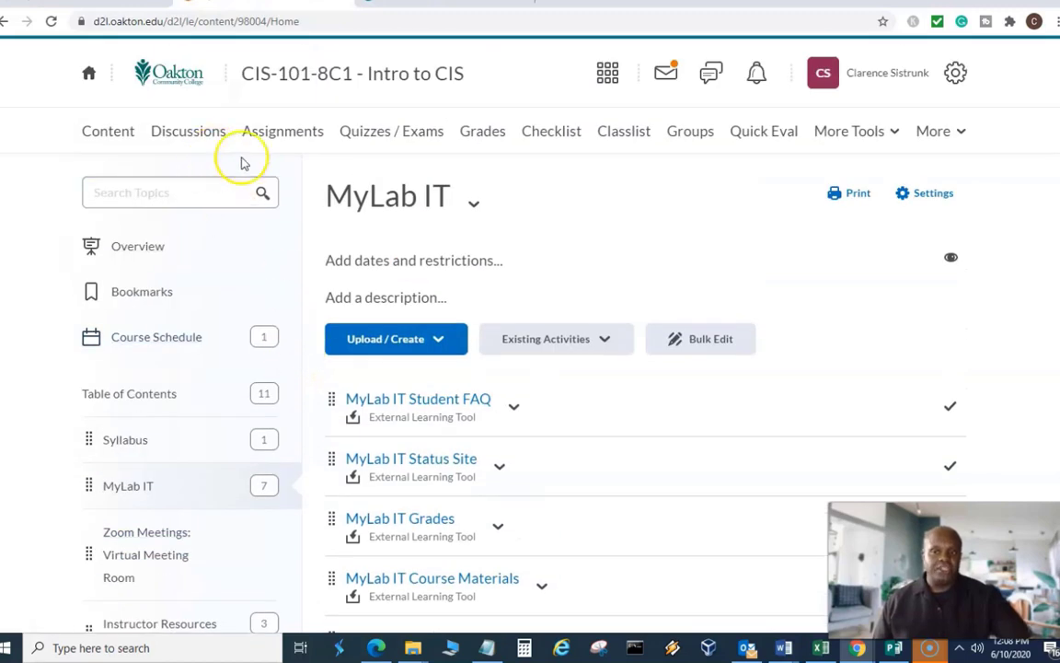
mouse_move(436, 176)
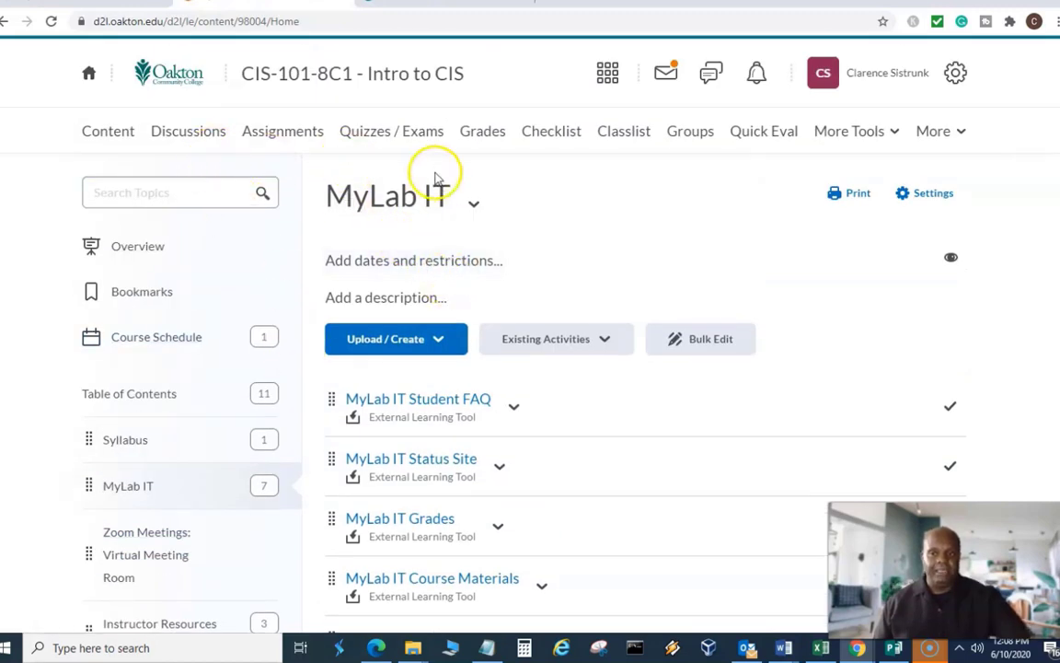
mouse_move(571, 310)
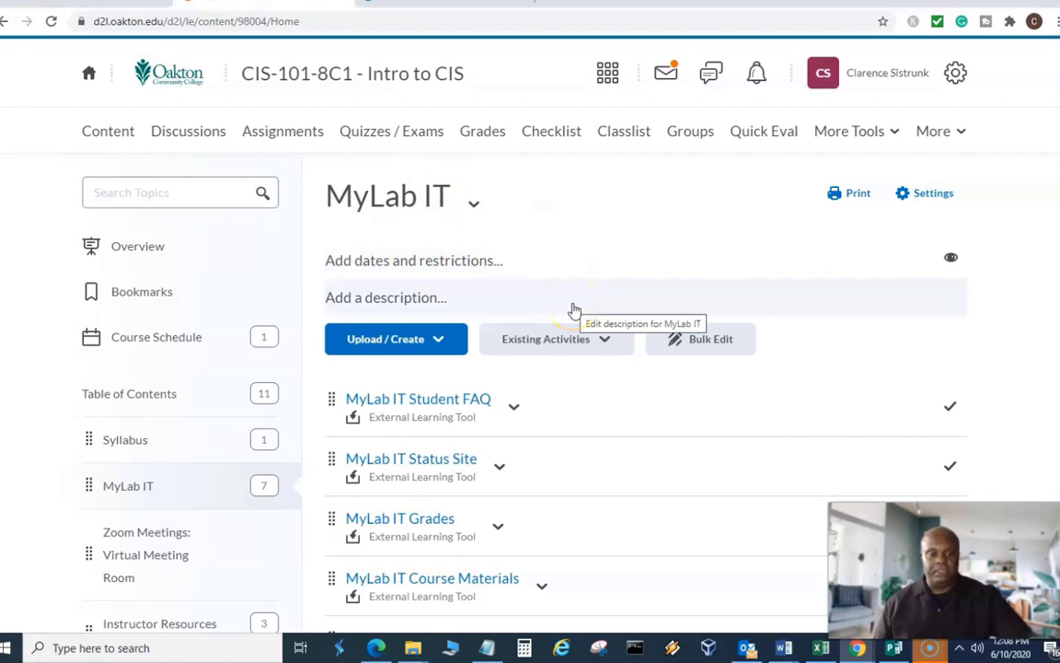
mouse_move(595, 230)
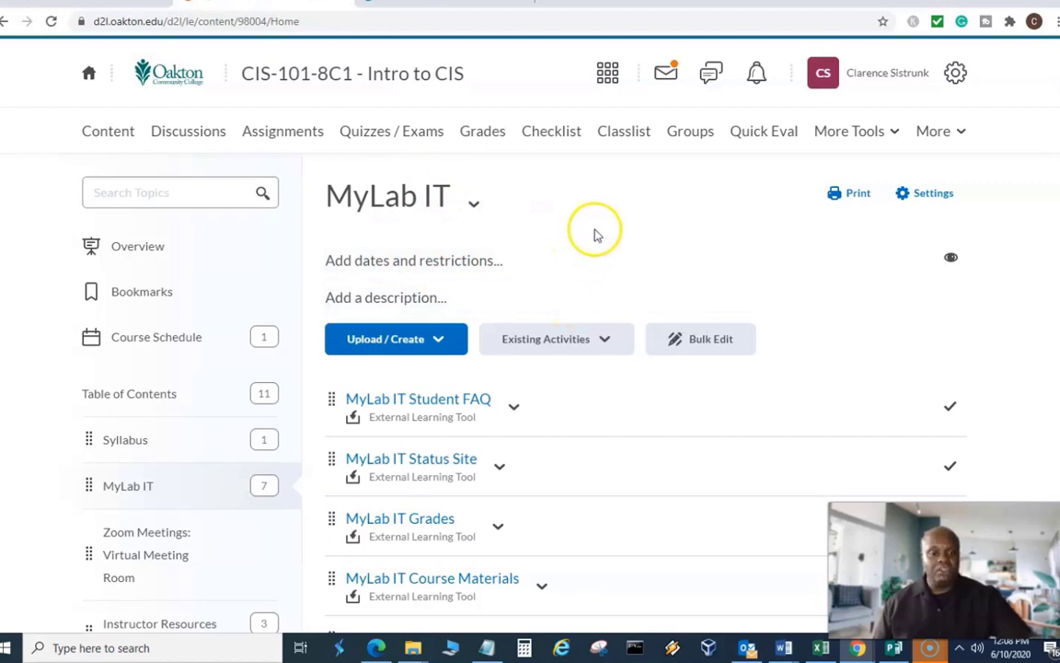
mouse_move(599, 232)
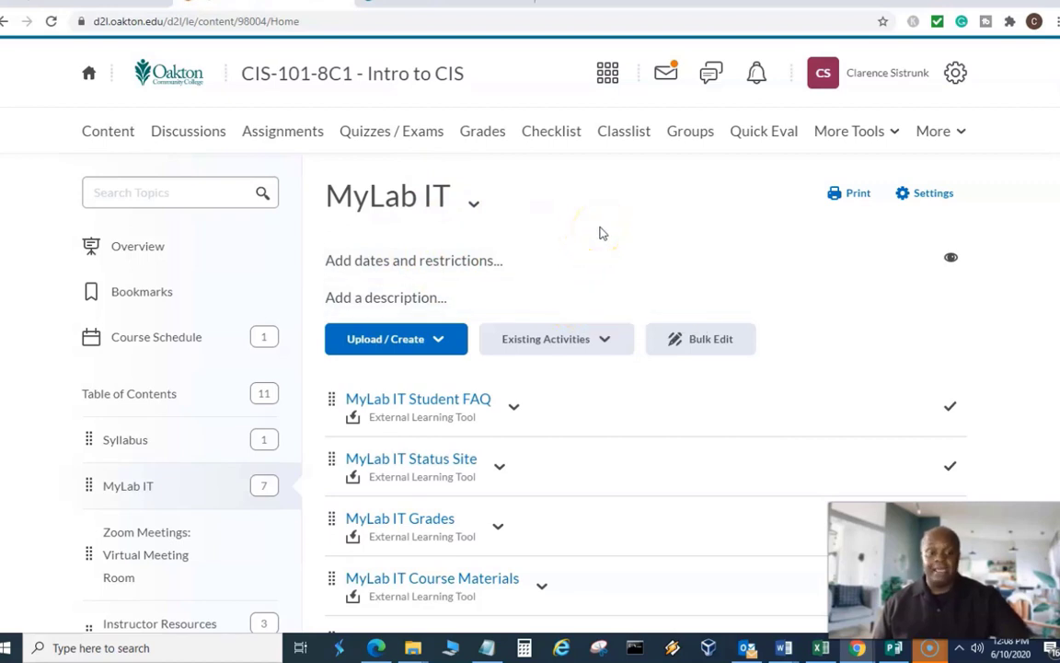
mouse_move(584, 280)
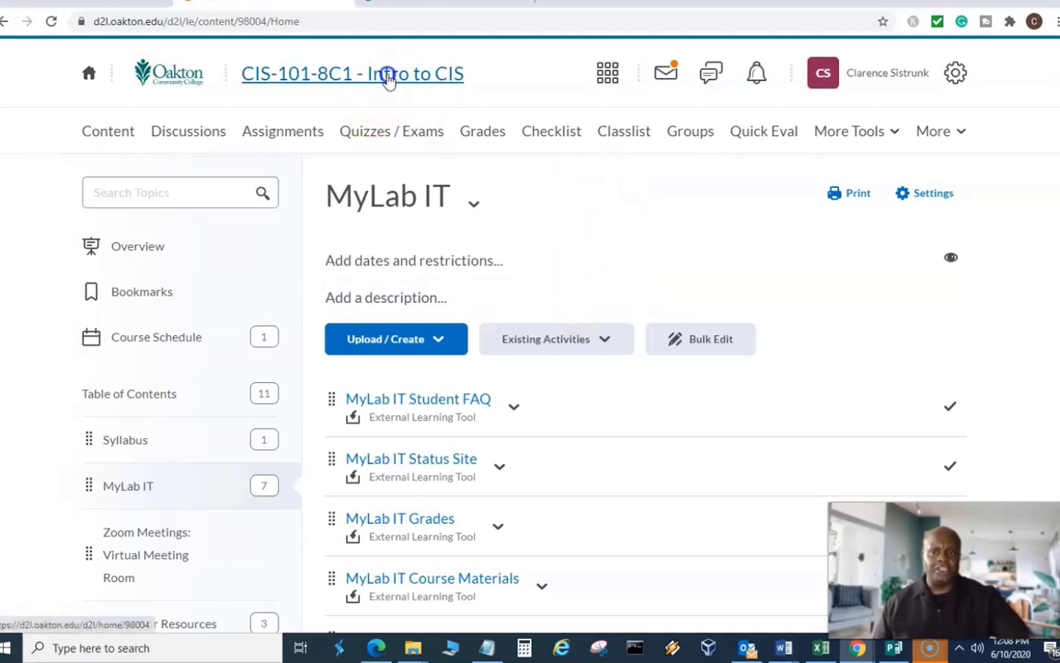
click(353, 74)
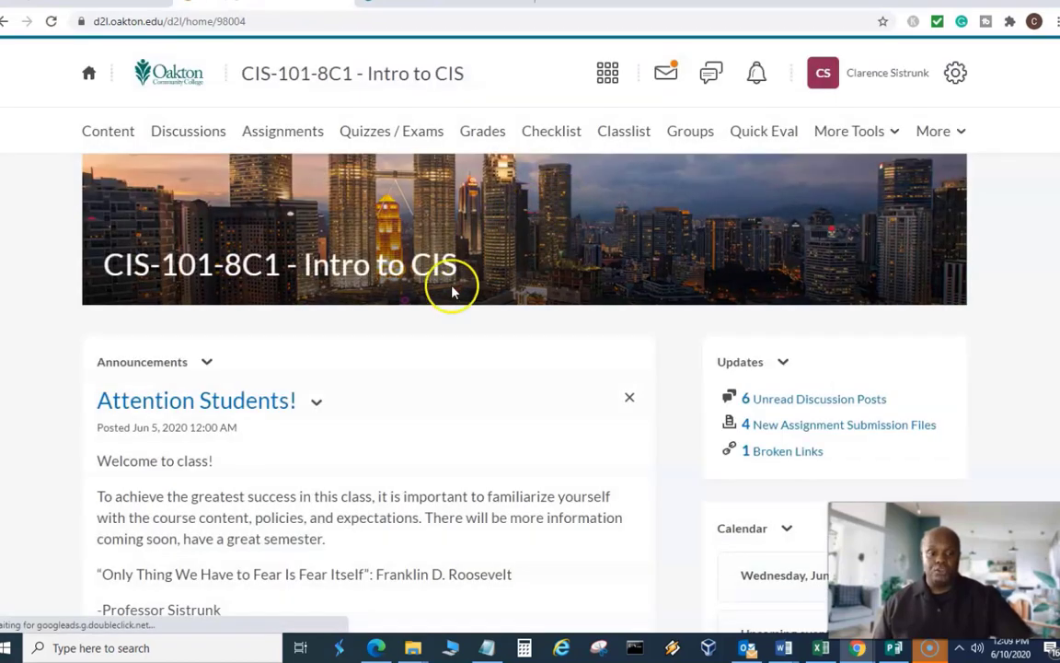
mouse_move(463, 390)
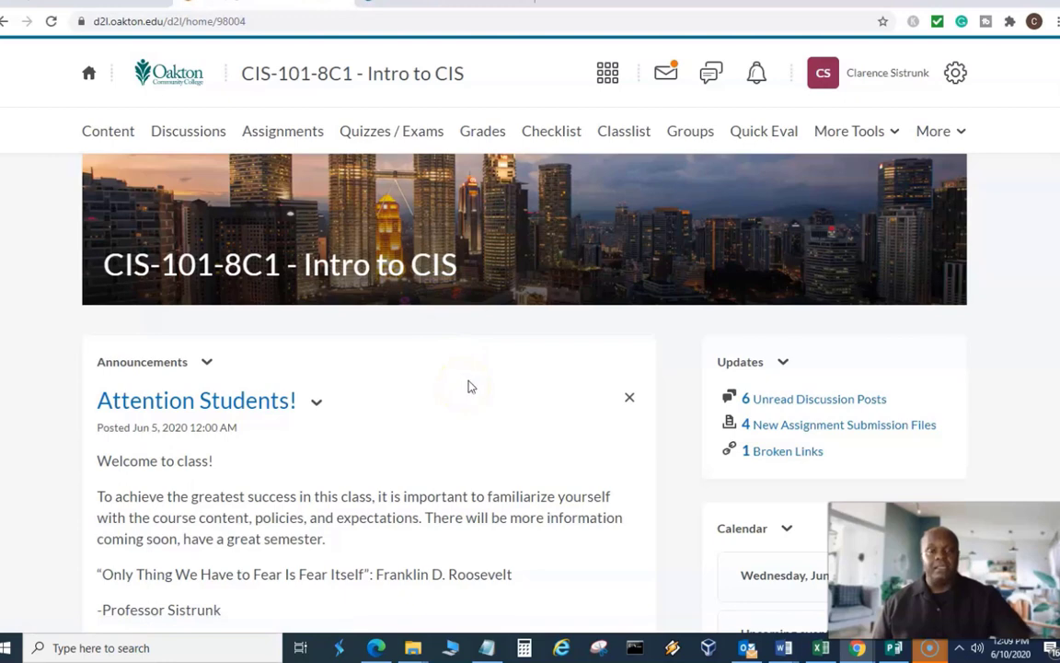
mouse_move(451, 424)
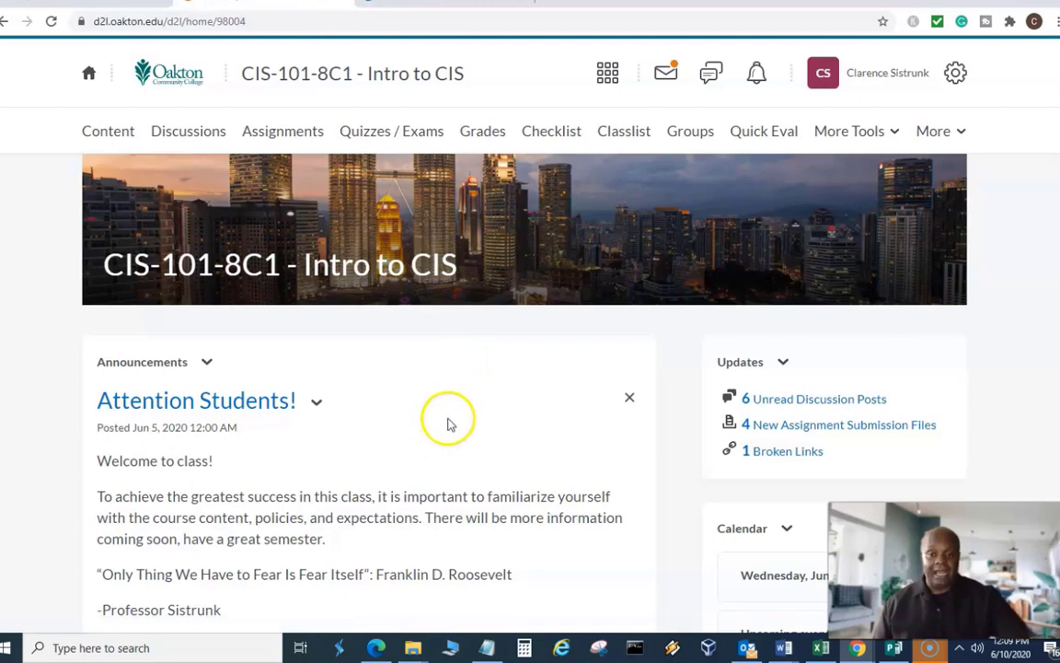
mouse_move(448, 421)
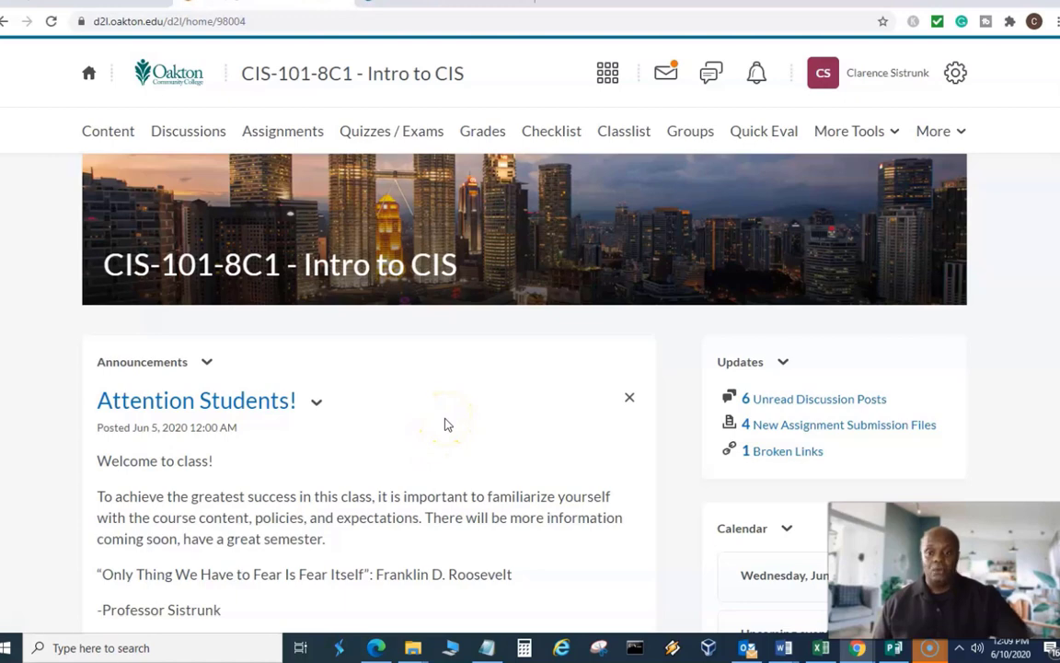
mouse_move(515, 434)
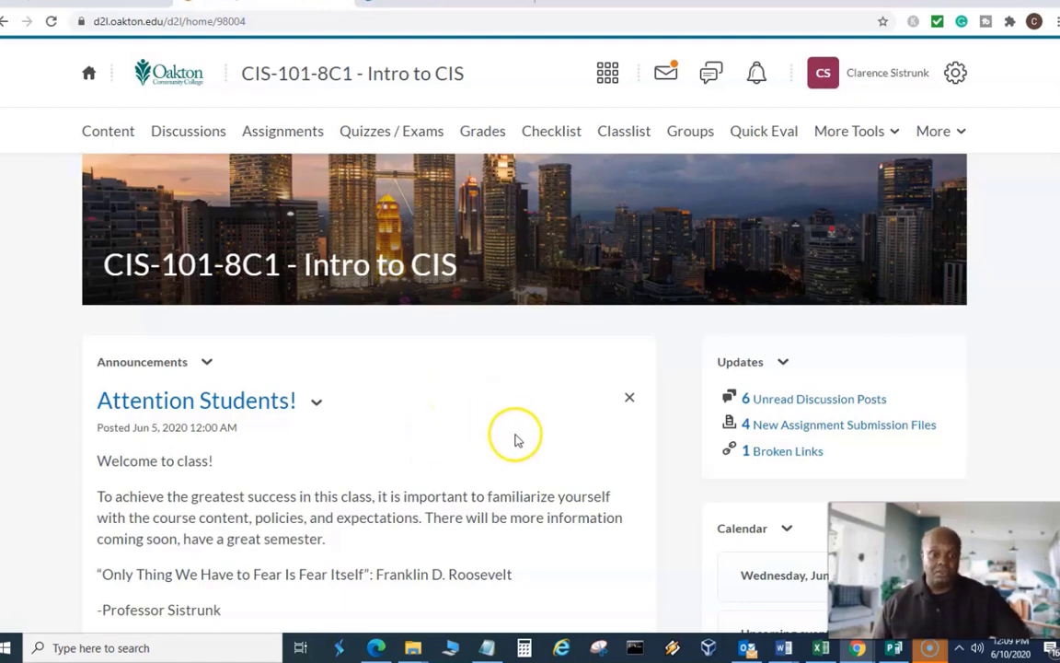
mouse_move(477, 427)
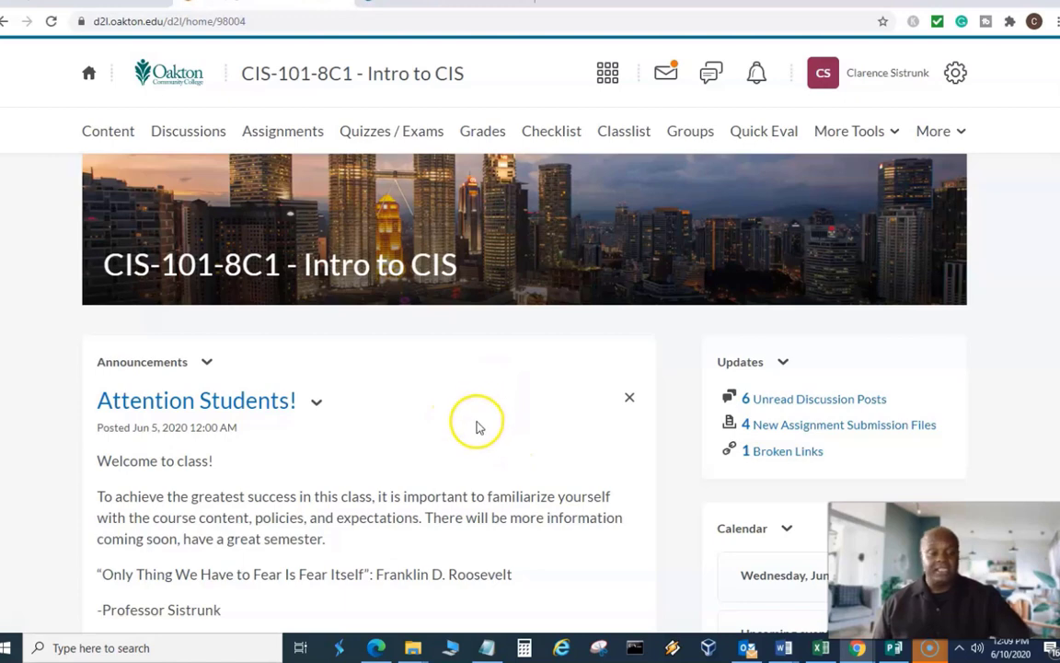
mouse_move(477, 426)
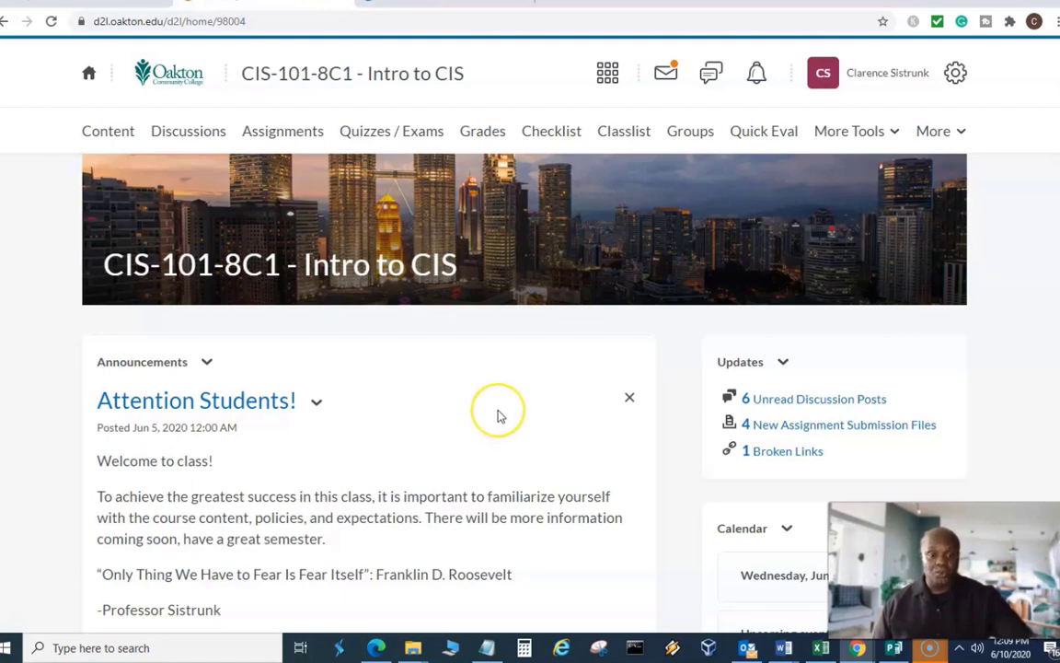
mouse_move(499, 414)
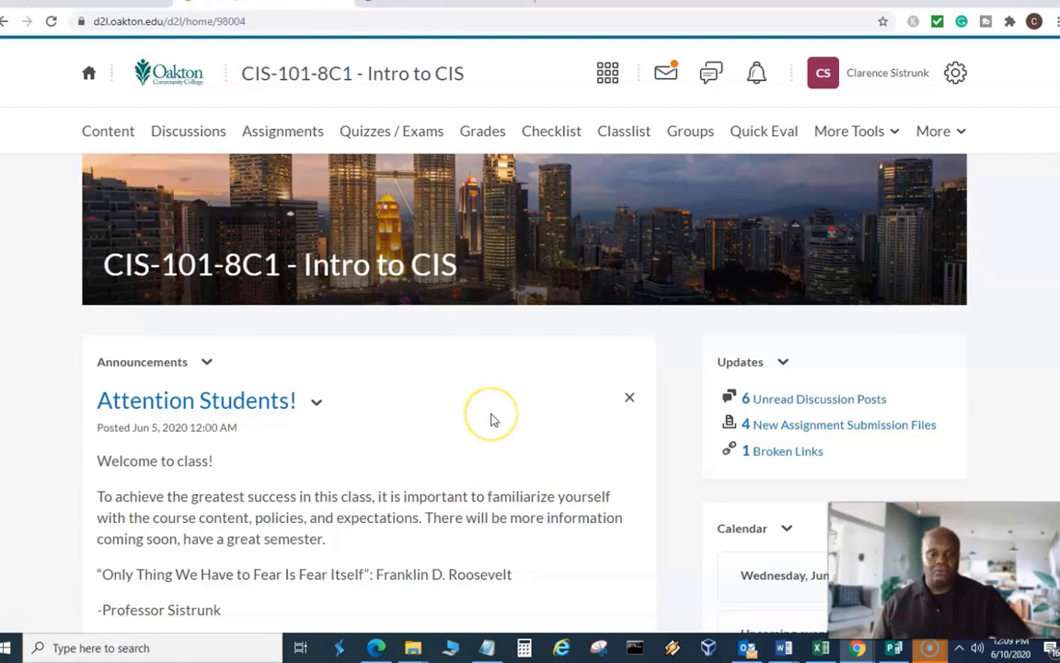
mouse_move(490, 415)
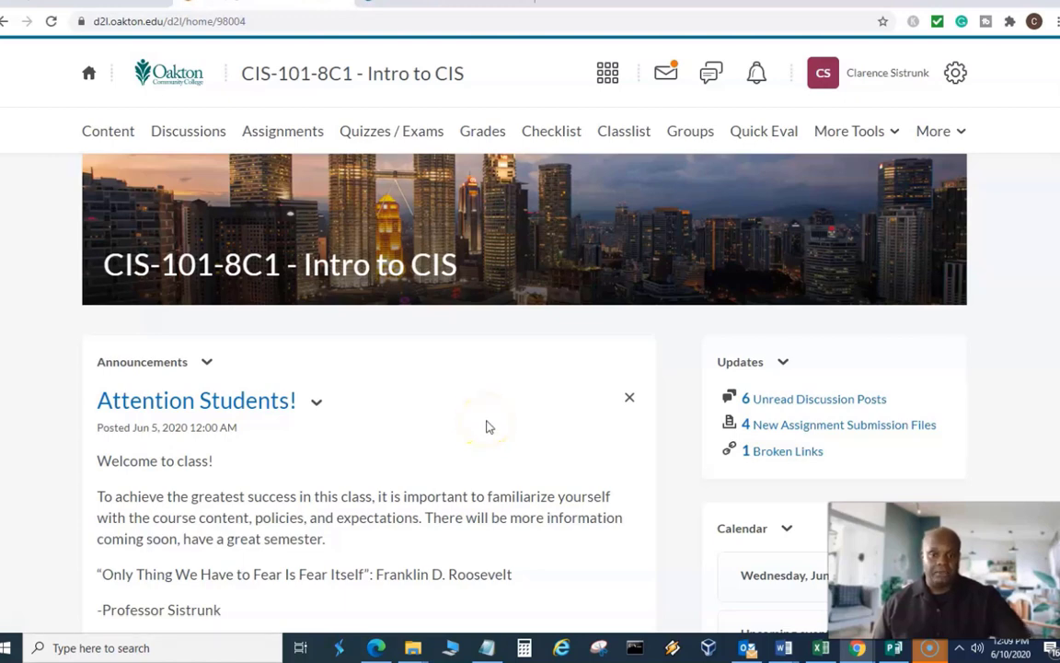
mouse_move(465, 410)
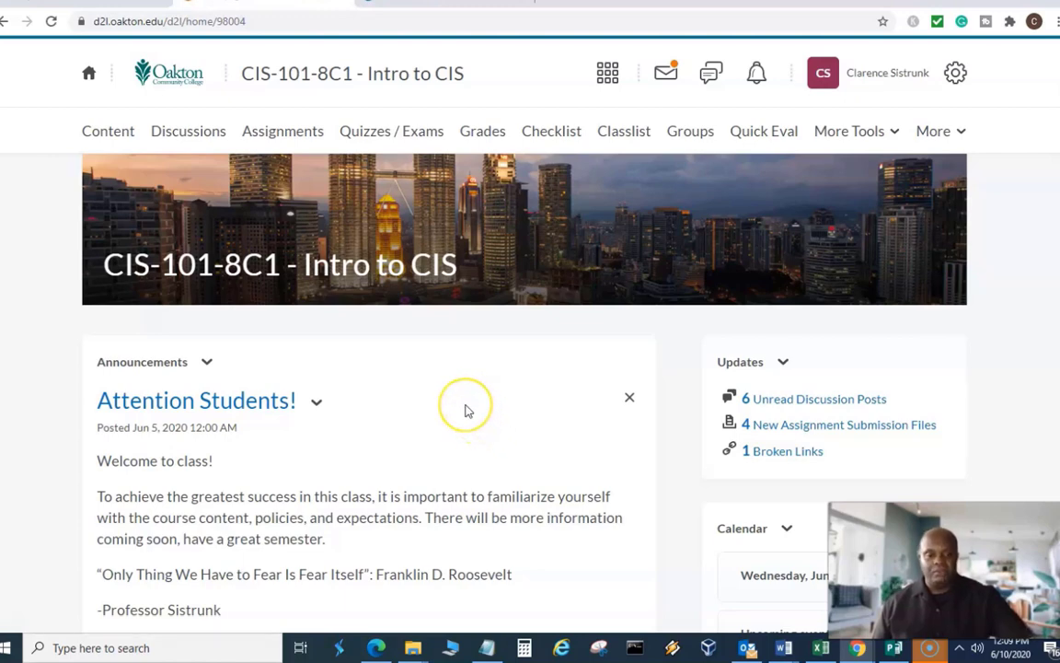
mouse_move(466, 410)
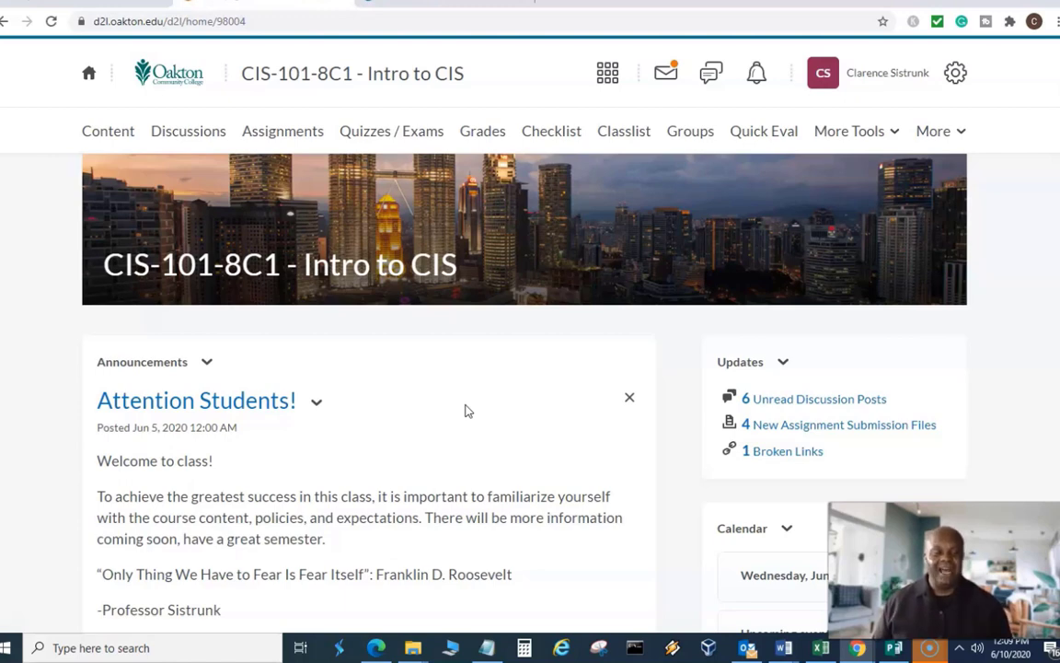
mouse_move(520, 426)
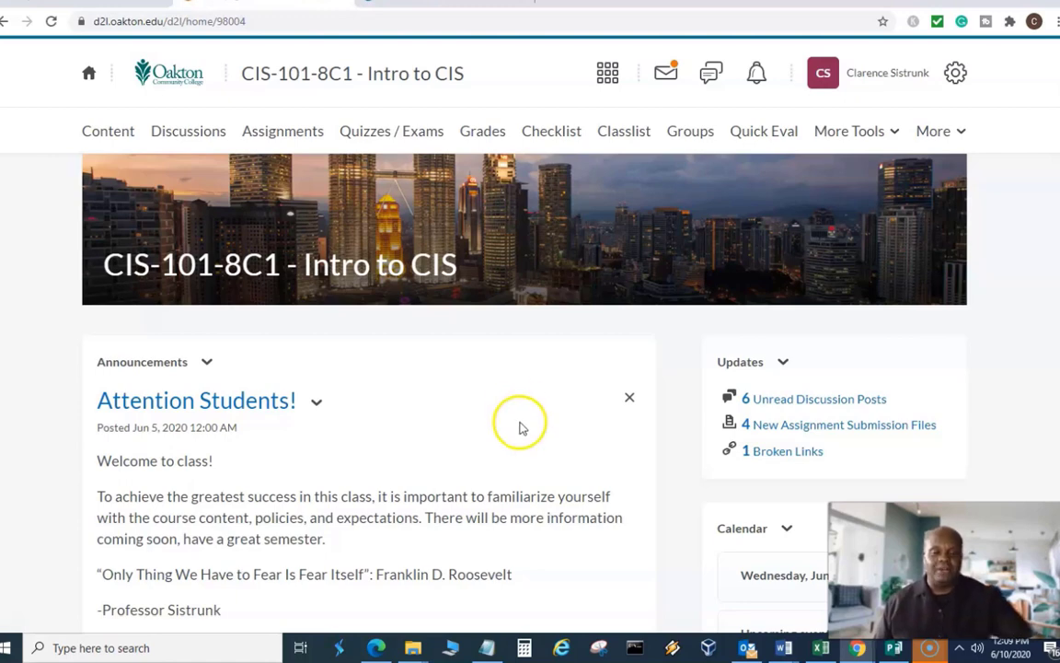
mouse_move(514, 432)
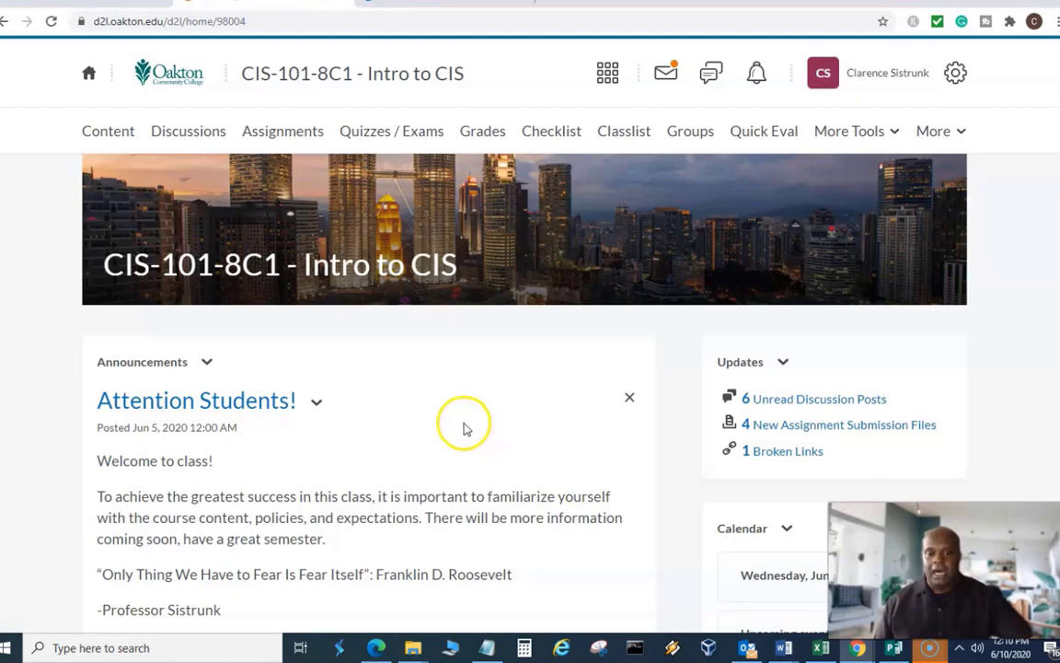
mouse_move(465, 425)
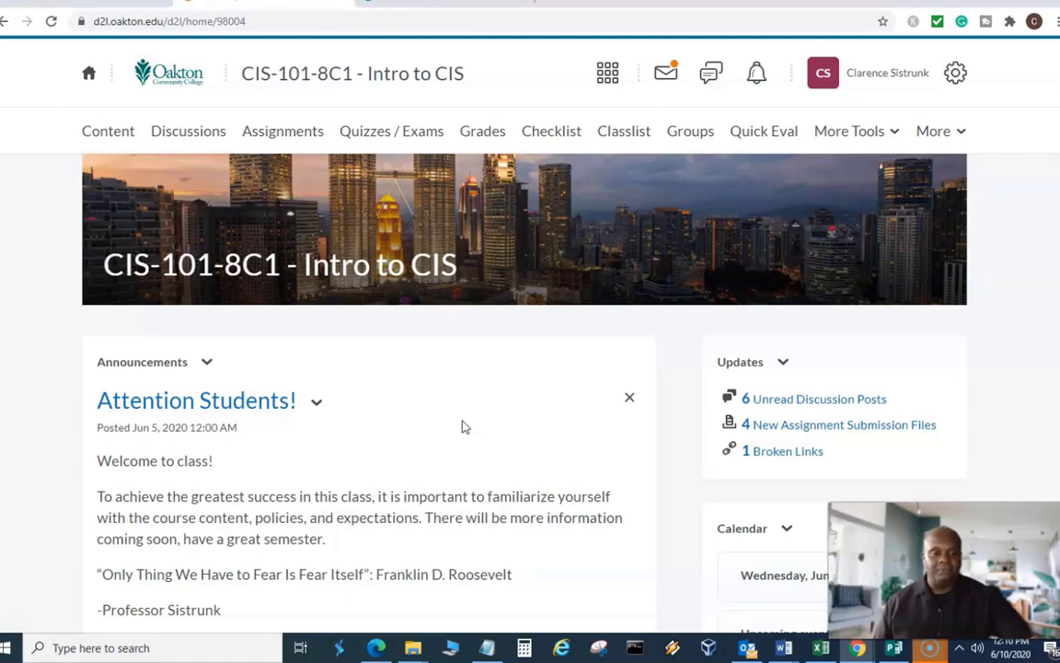
mouse_move(445, 394)
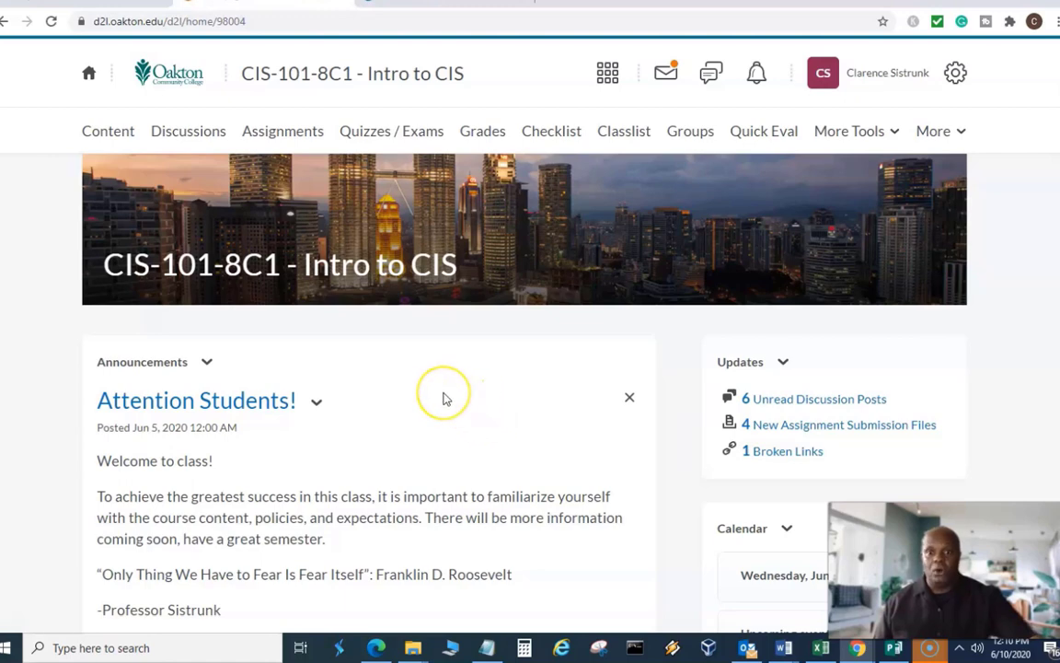
mouse_move(444, 393)
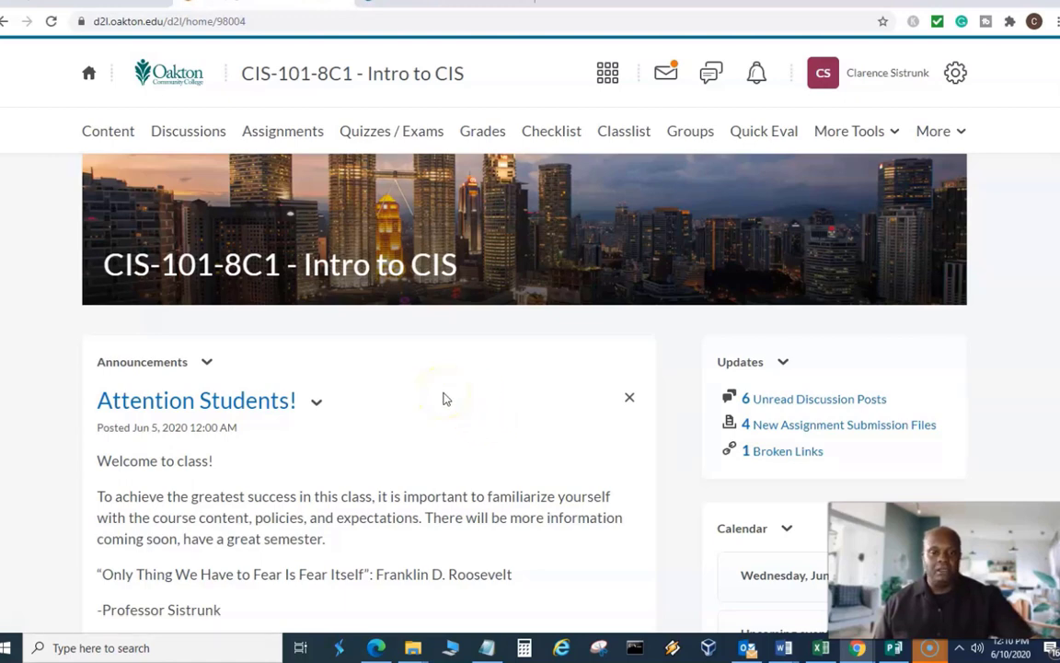
mouse_move(446, 405)
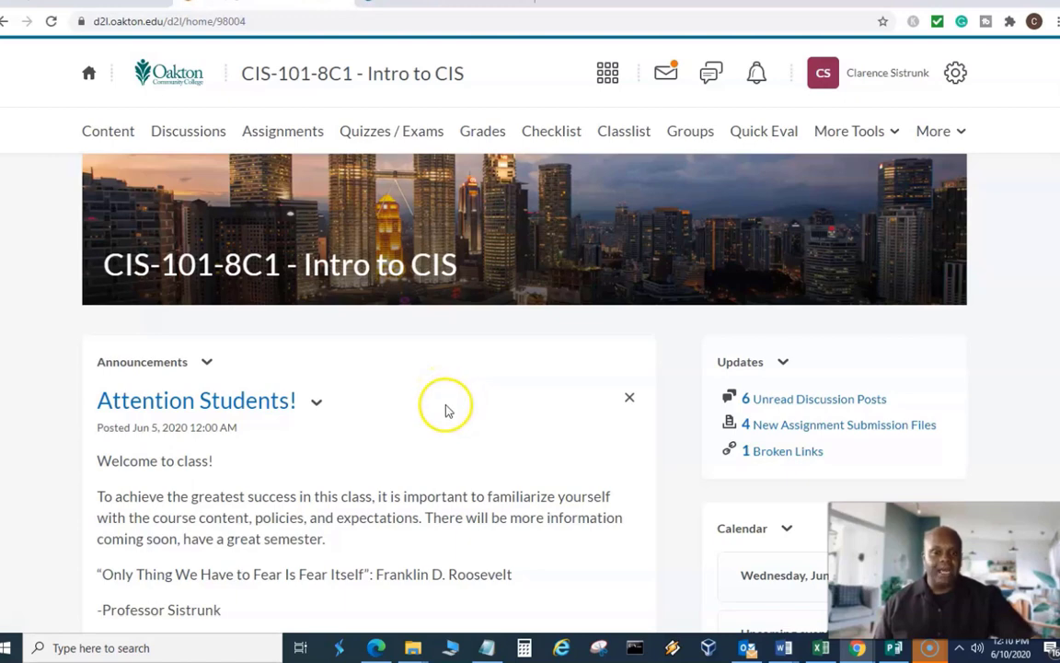
mouse_move(247, 97)
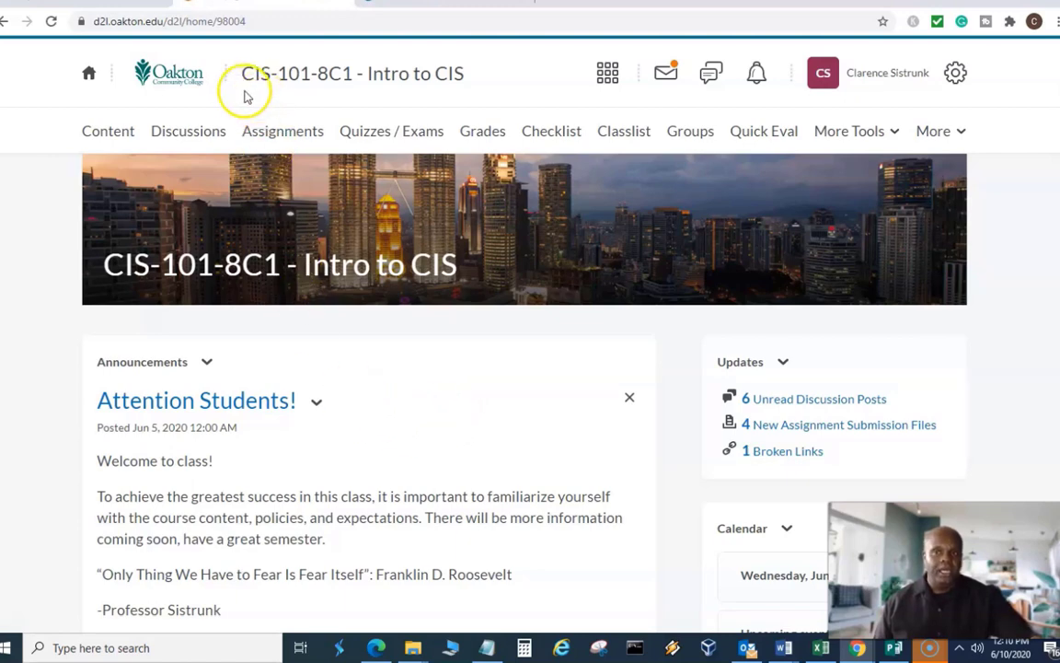
mouse_move(297, 89)
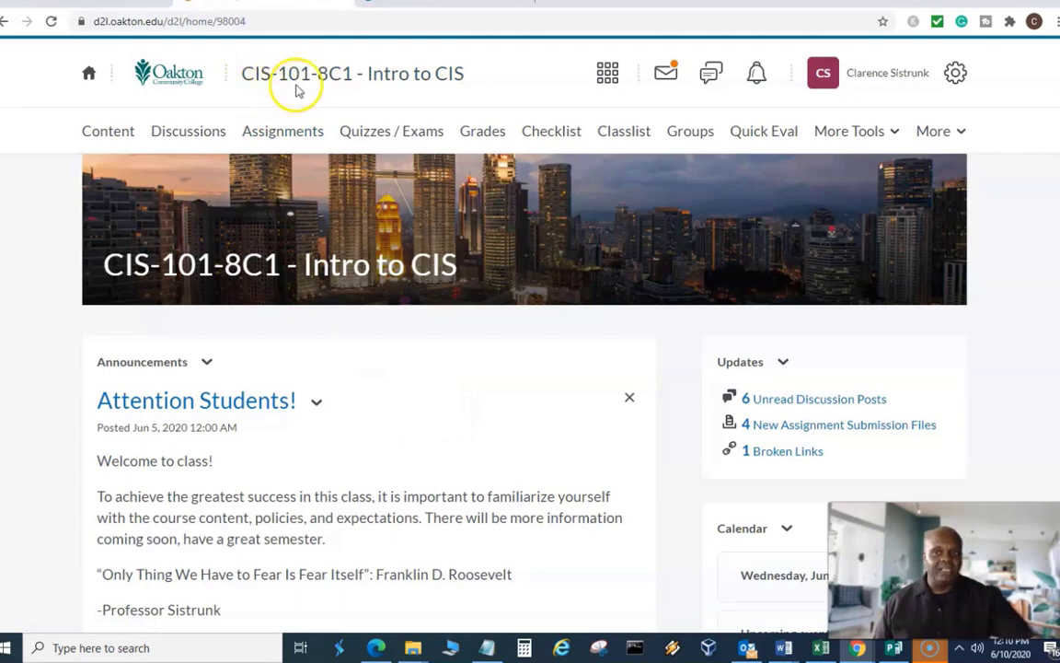
mouse_move(279, 429)
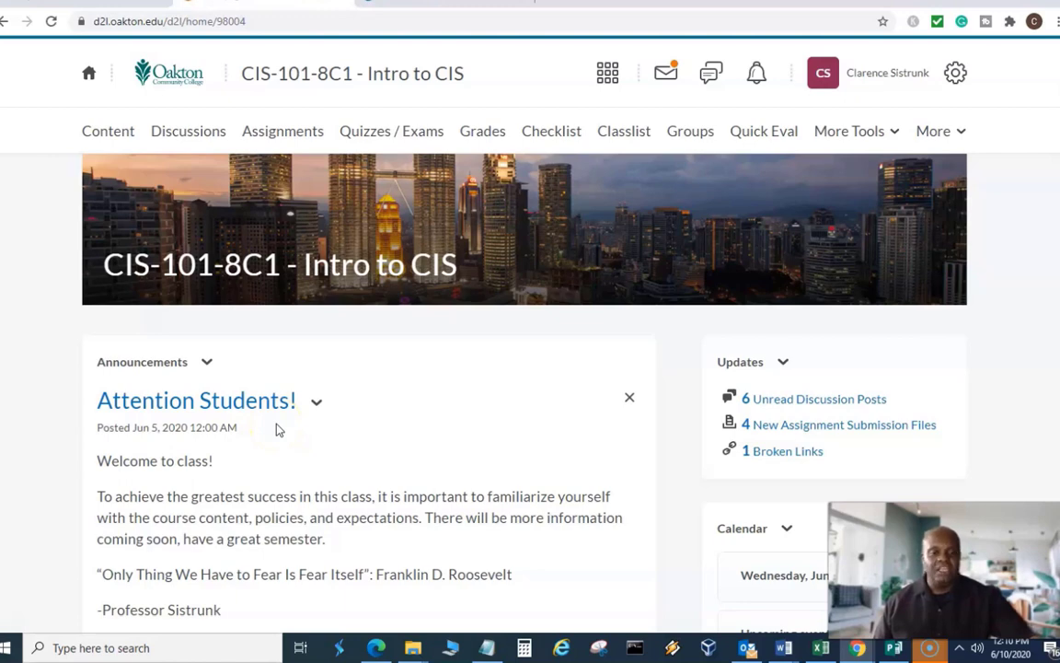
mouse_move(283, 426)
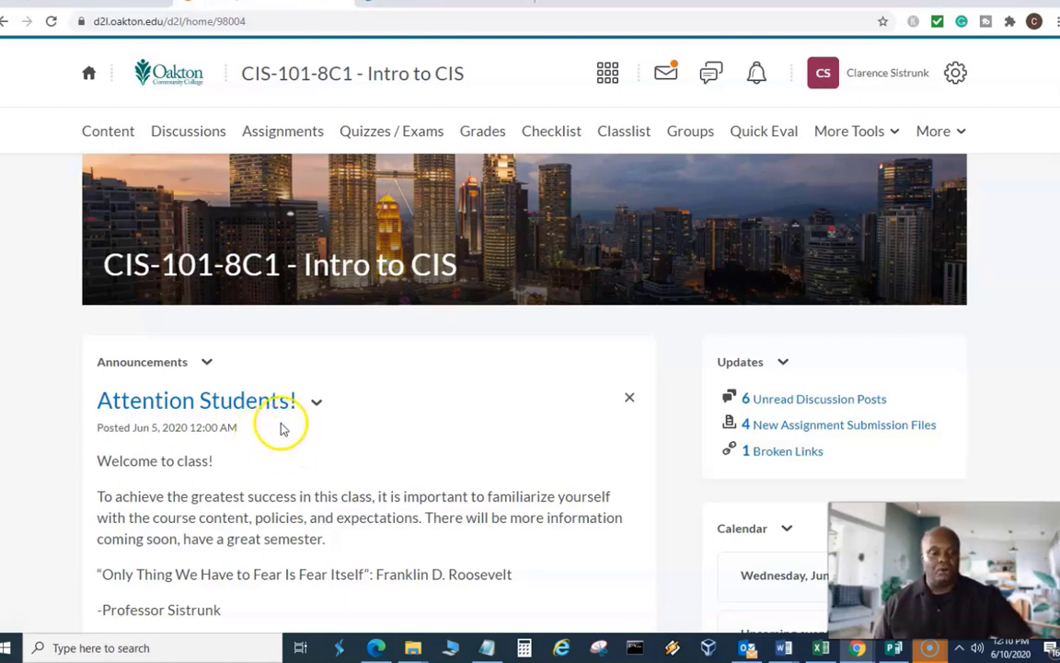
mouse_move(245, 367)
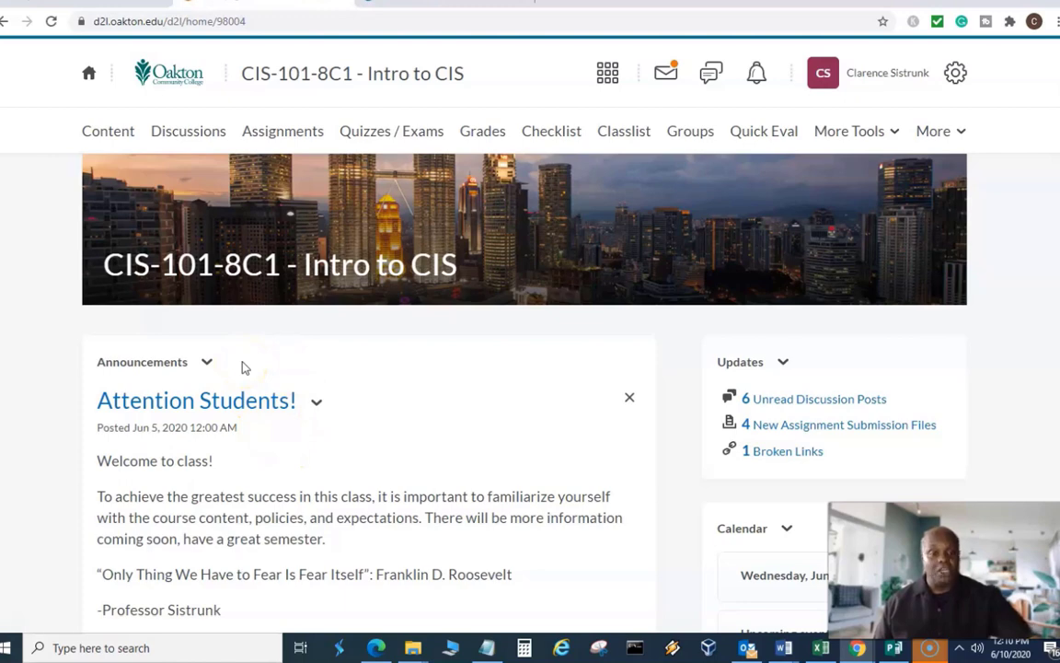
mouse_move(509, 416)
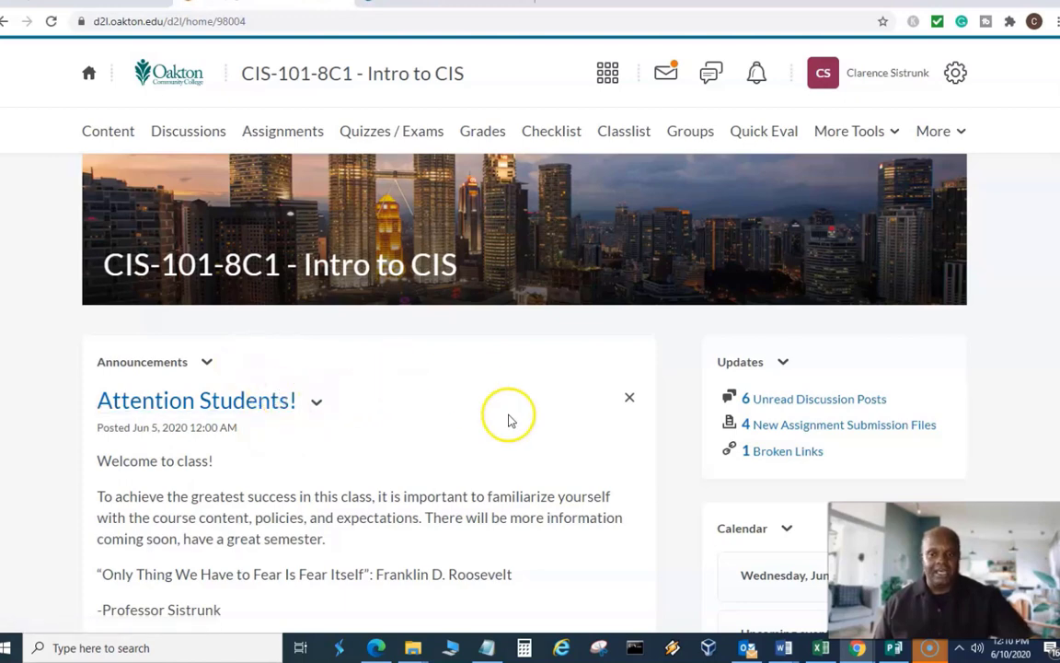
mouse_move(523, 459)
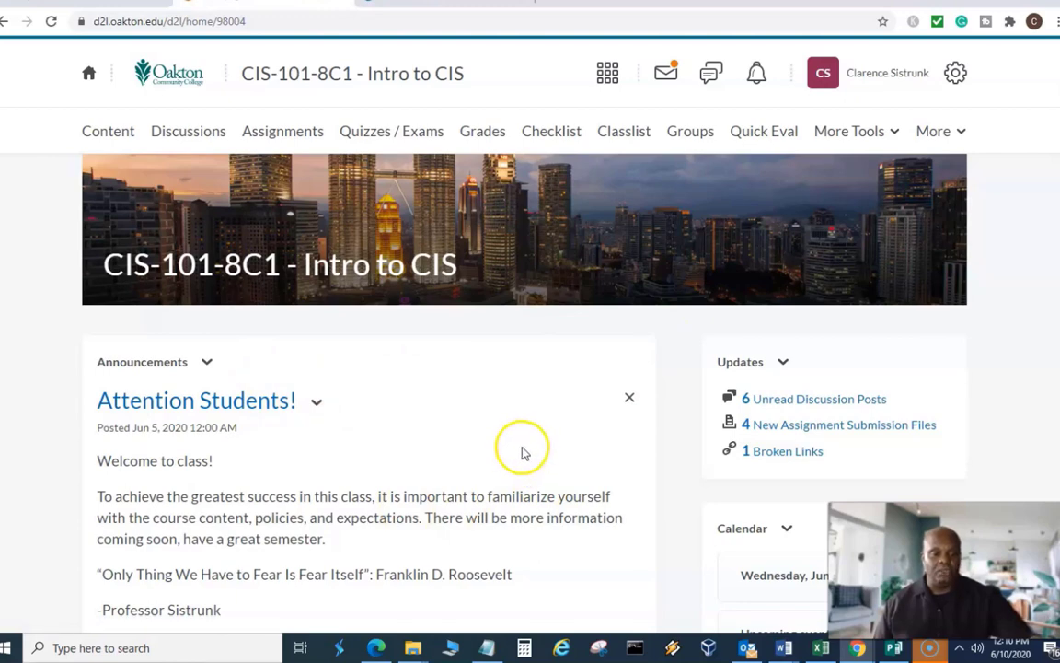
mouse_move(419, 490)
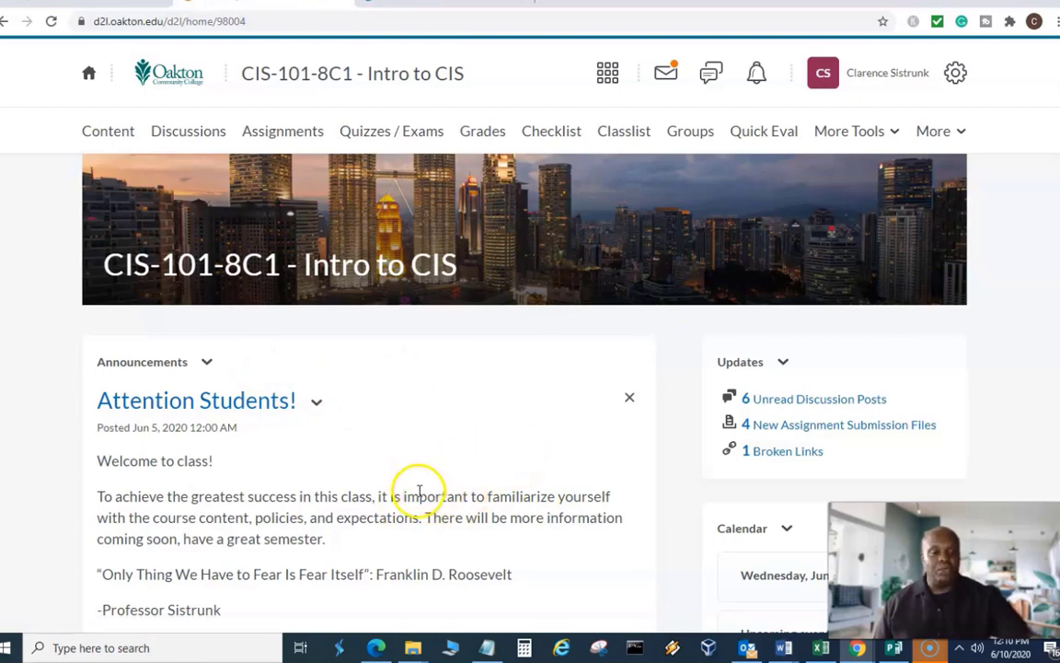
mouse_move(456, 486)
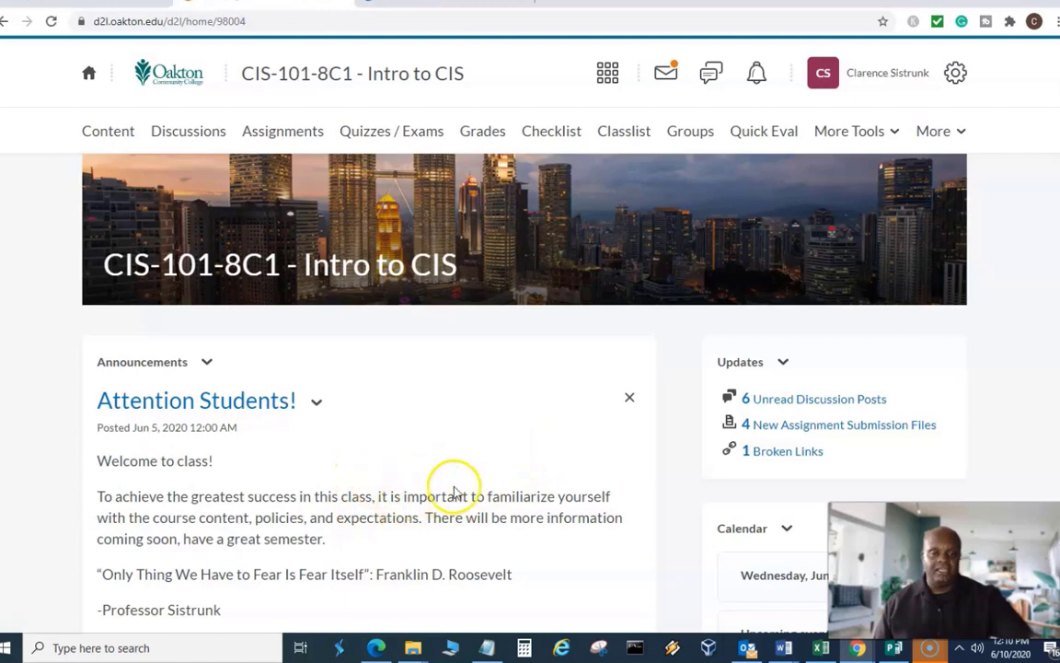
mouse_move(465, 469)
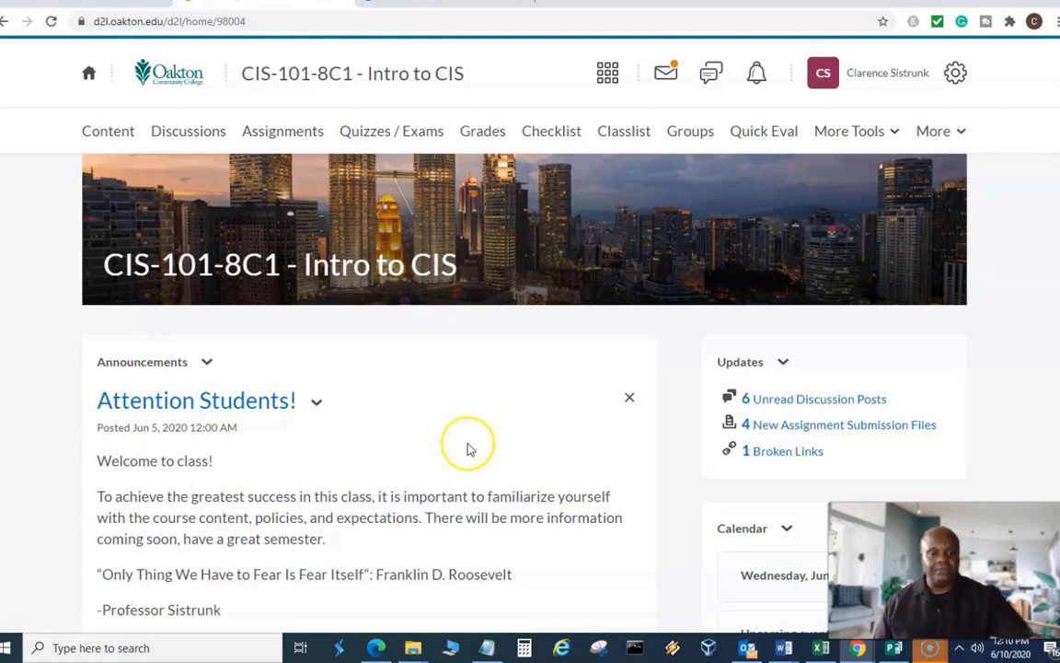
mouse_move(468, 449)
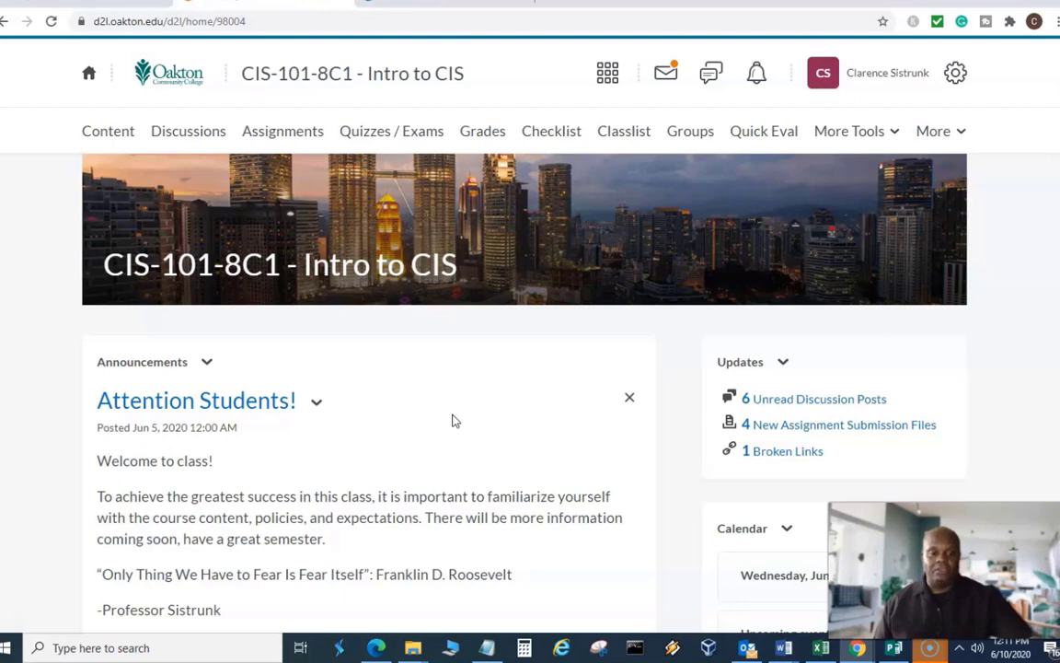
mouse_move(451, 435)
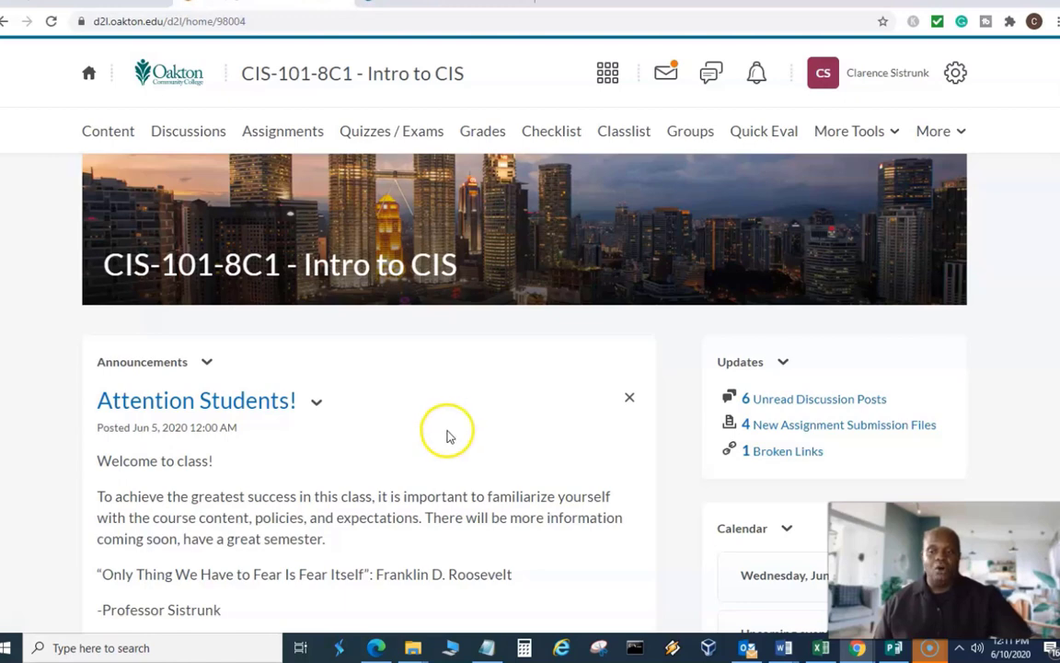
mouse_move(427, 445)
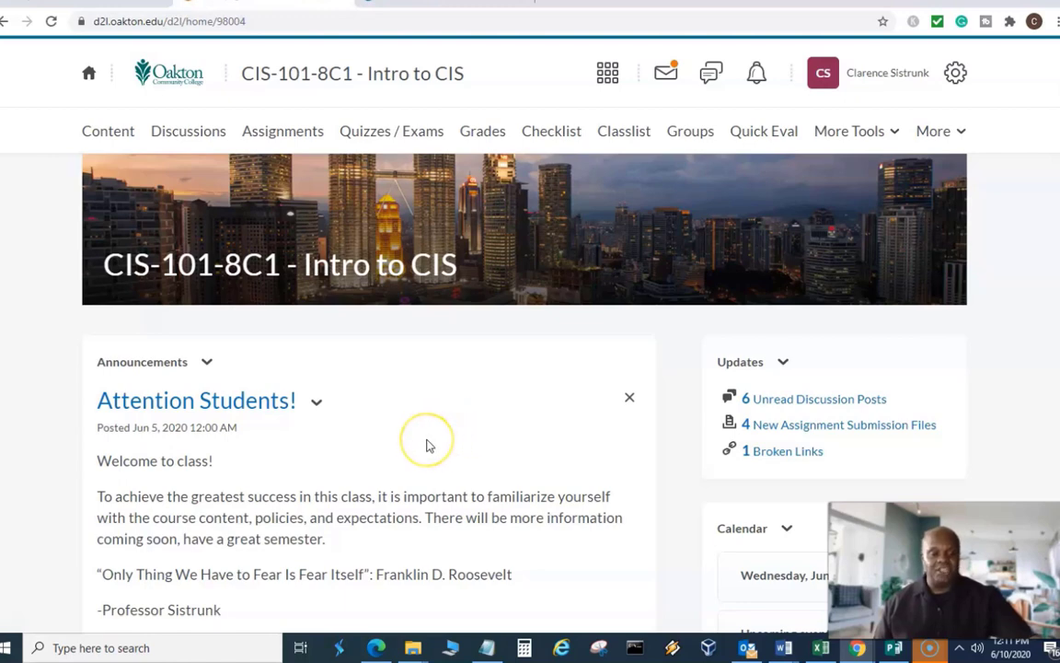
mouse_move(428, 444)
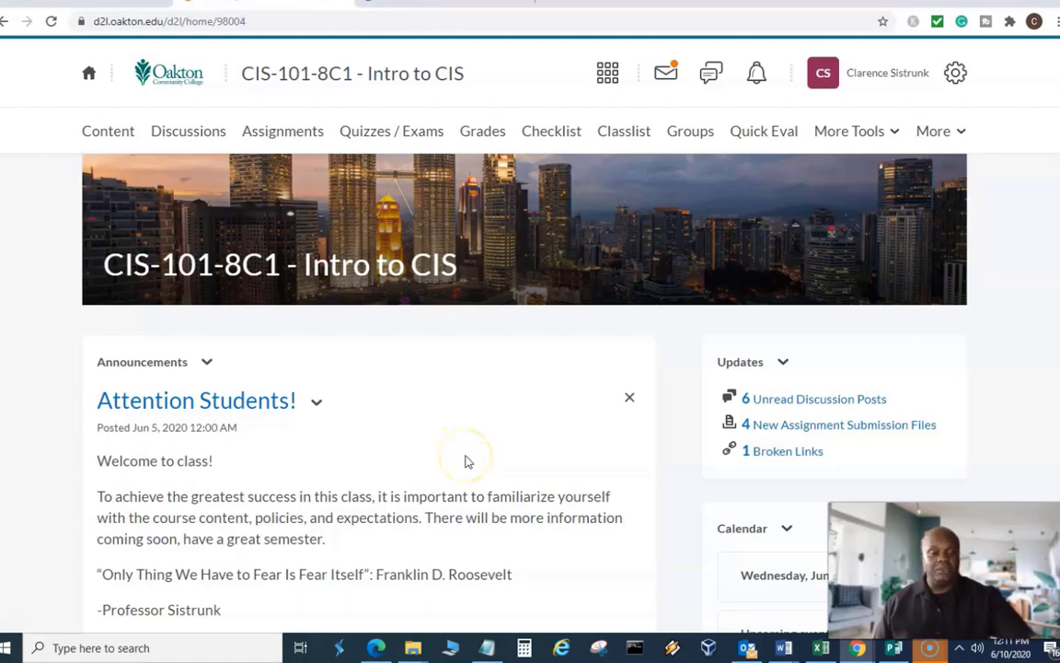
mouse_move(327, 511)
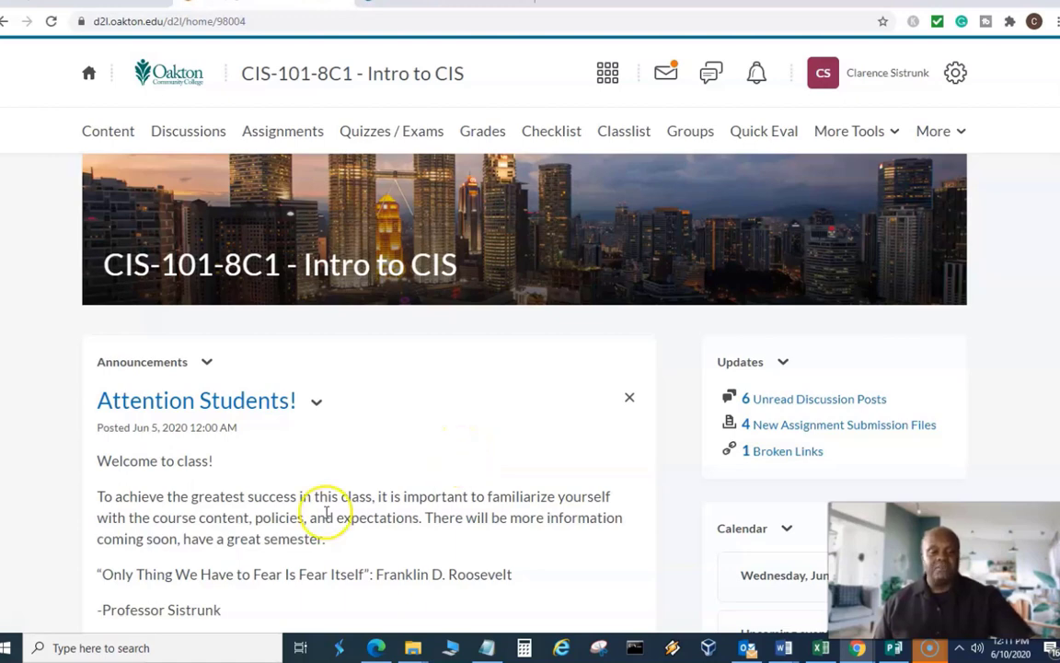
mouse_move(110, 627)
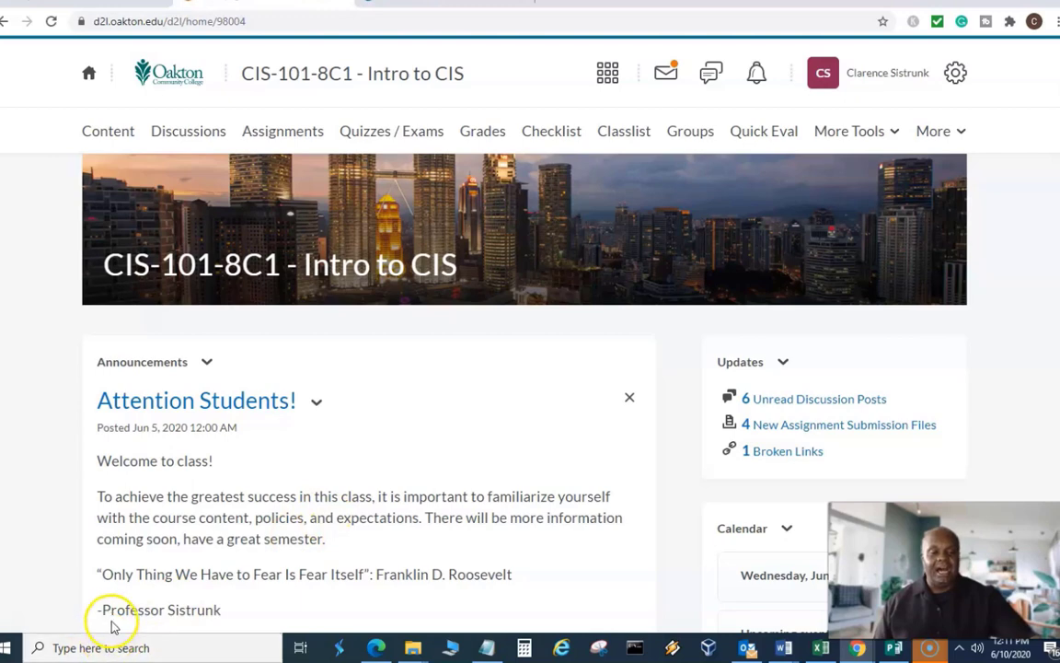